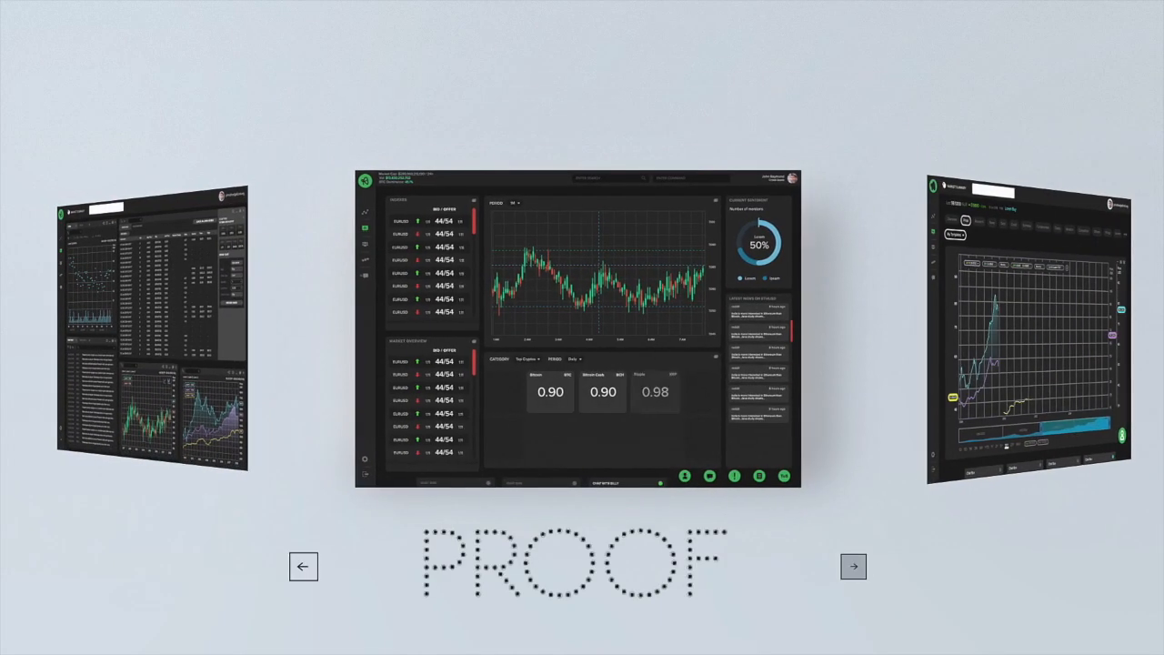
- Navigate from the Stellar.org intro to the StellarX markets list with XLM prices
click(853, 566)
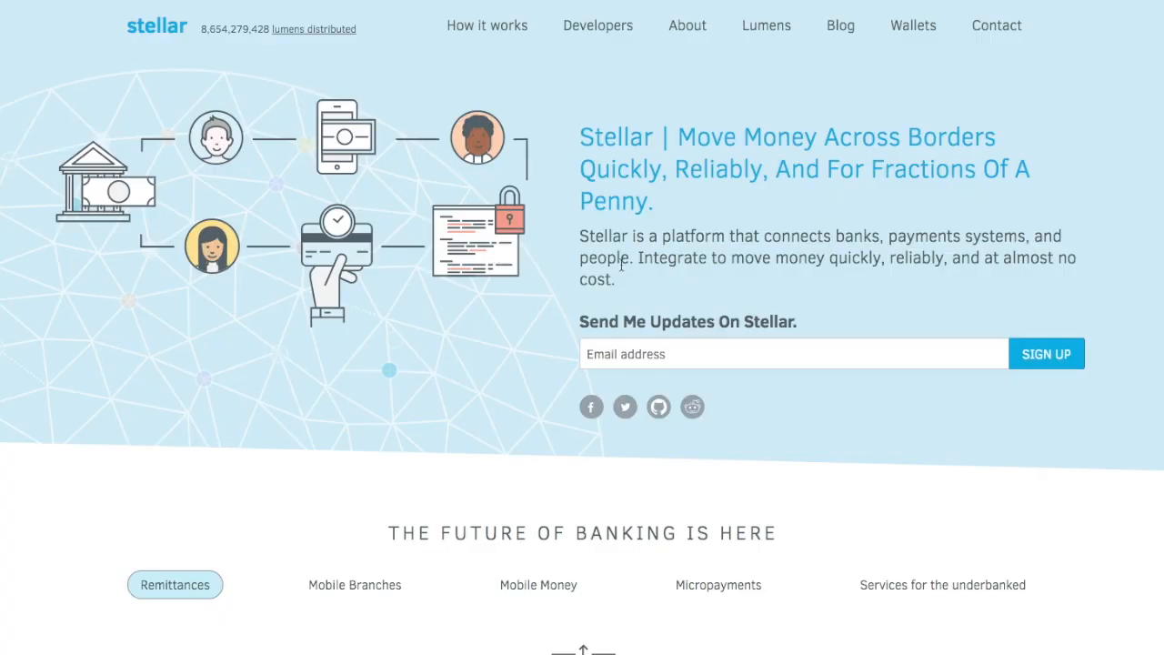
mouse_move(612, 274)
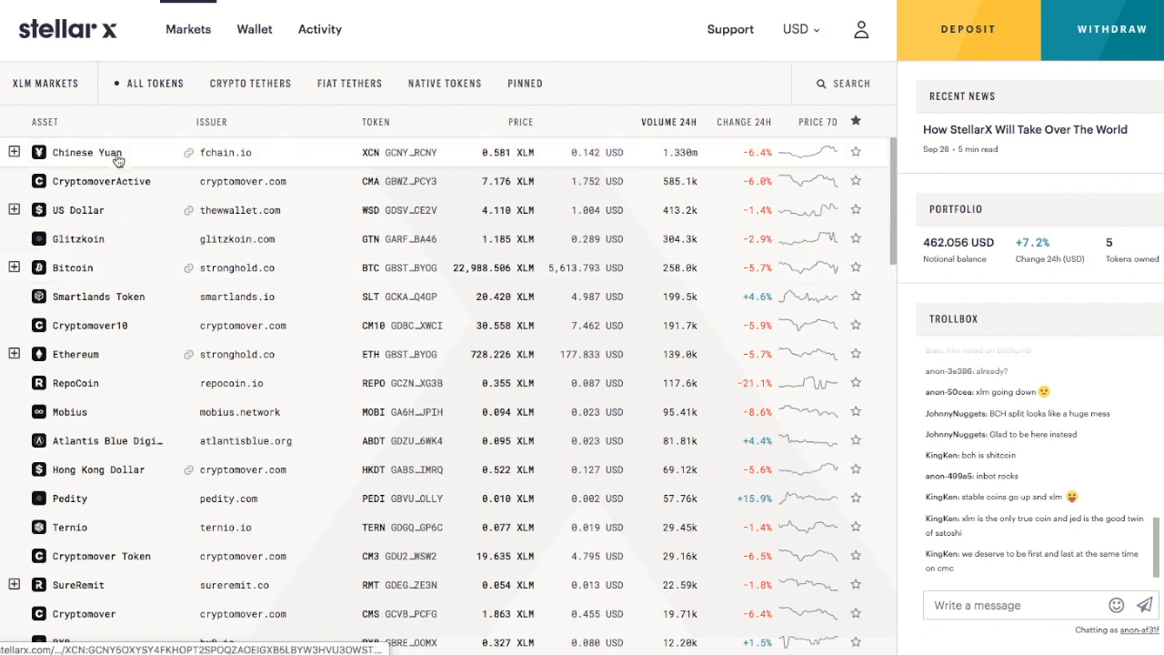
mouse_move(146, 306)
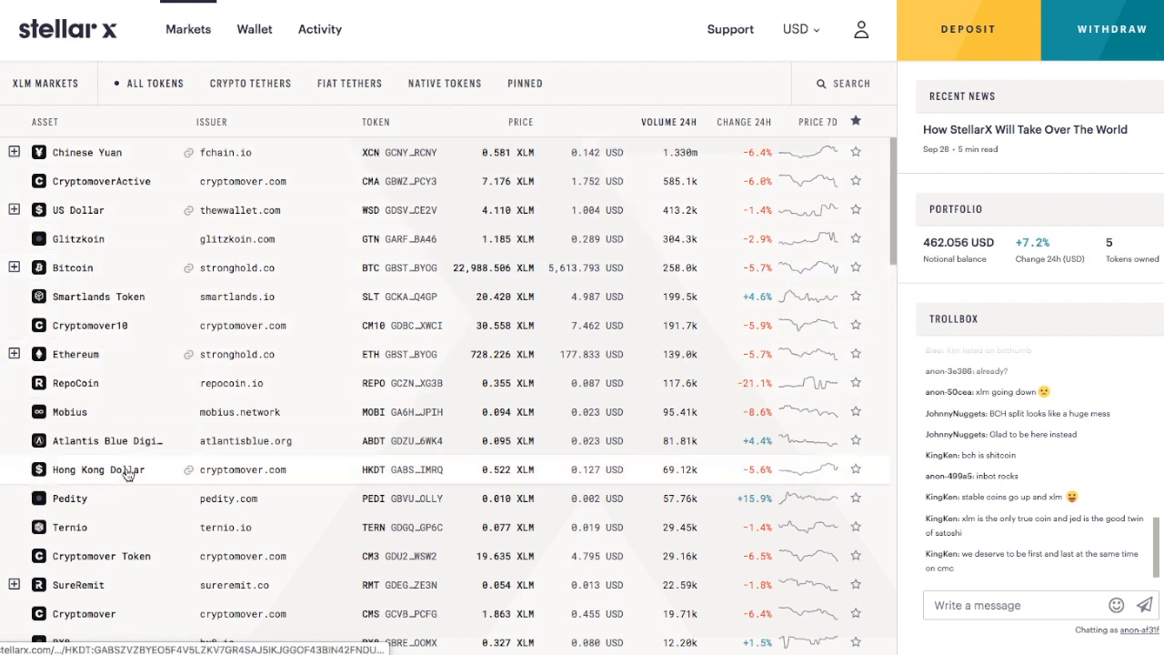
mouse_move(255, 29)
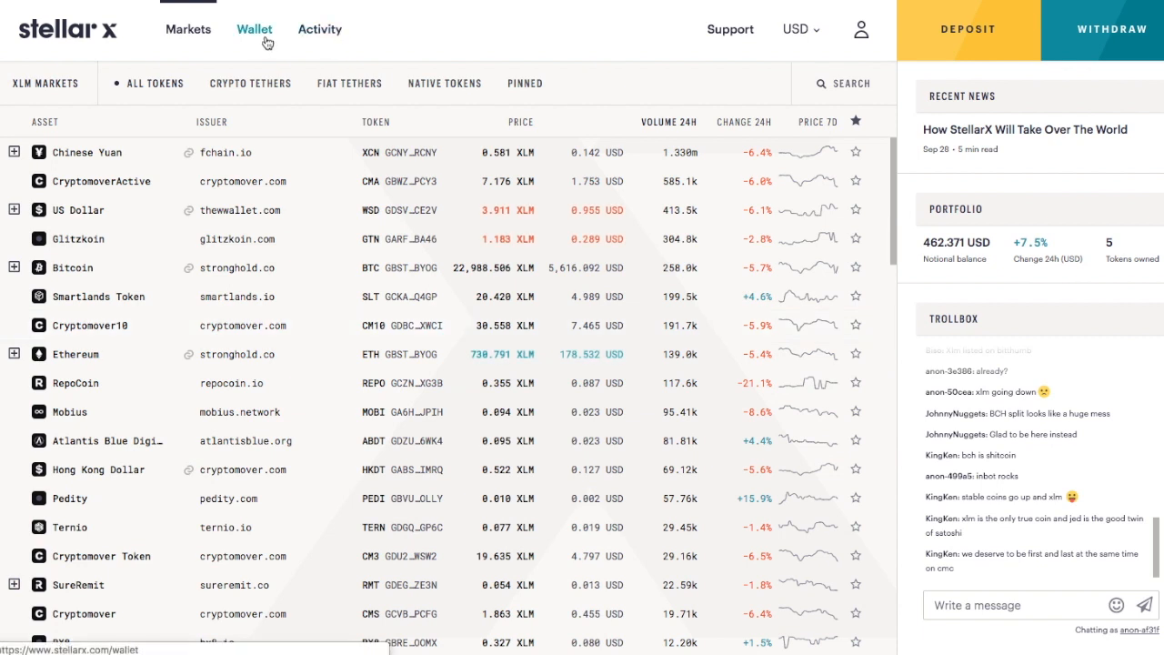
- Show the wallet balances for Bitcoin, Ethereum, HKD, Smartlands Token and XLM (~$462)
click(254, 29)
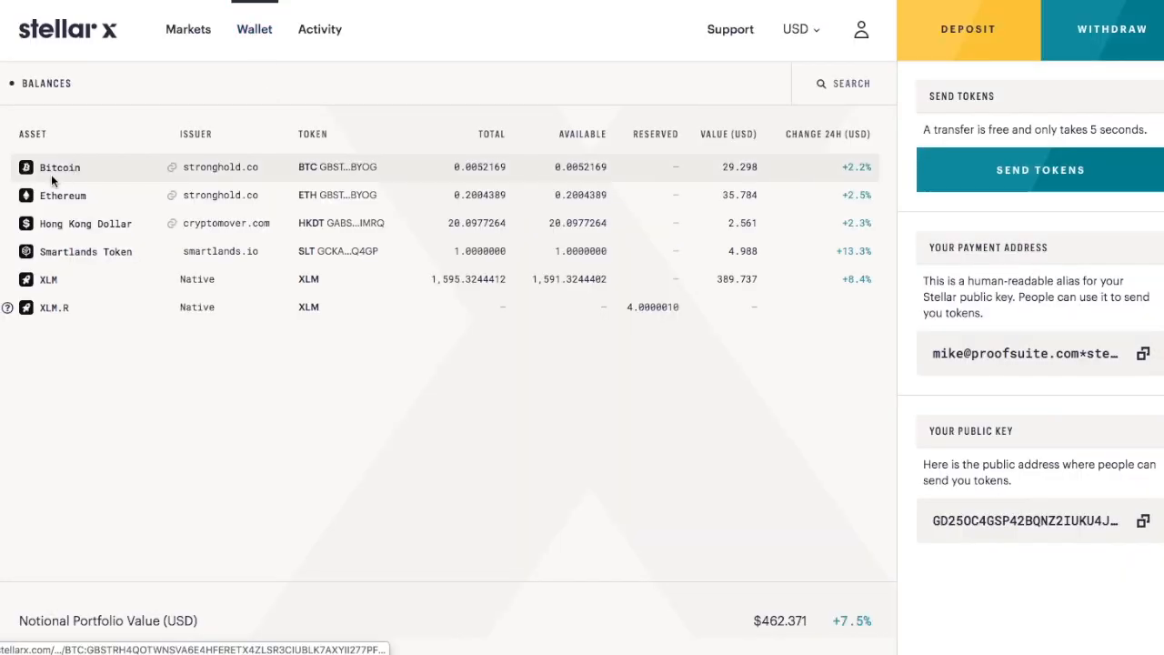
mouse_move(131, 229)
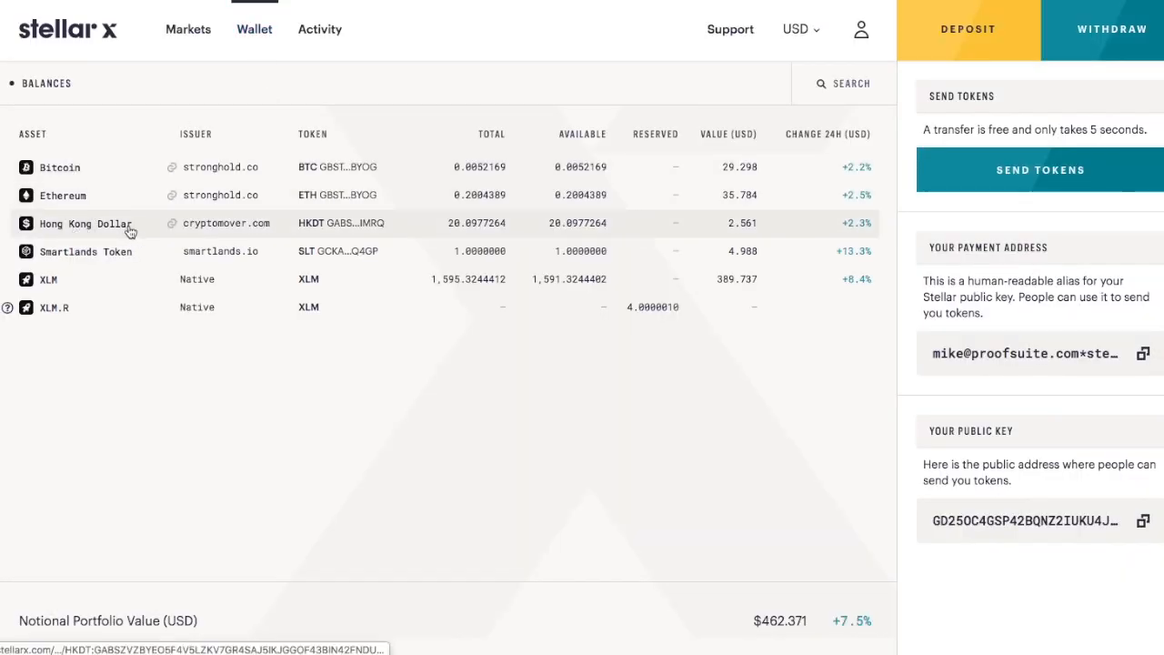
mouse_move(118, 195)
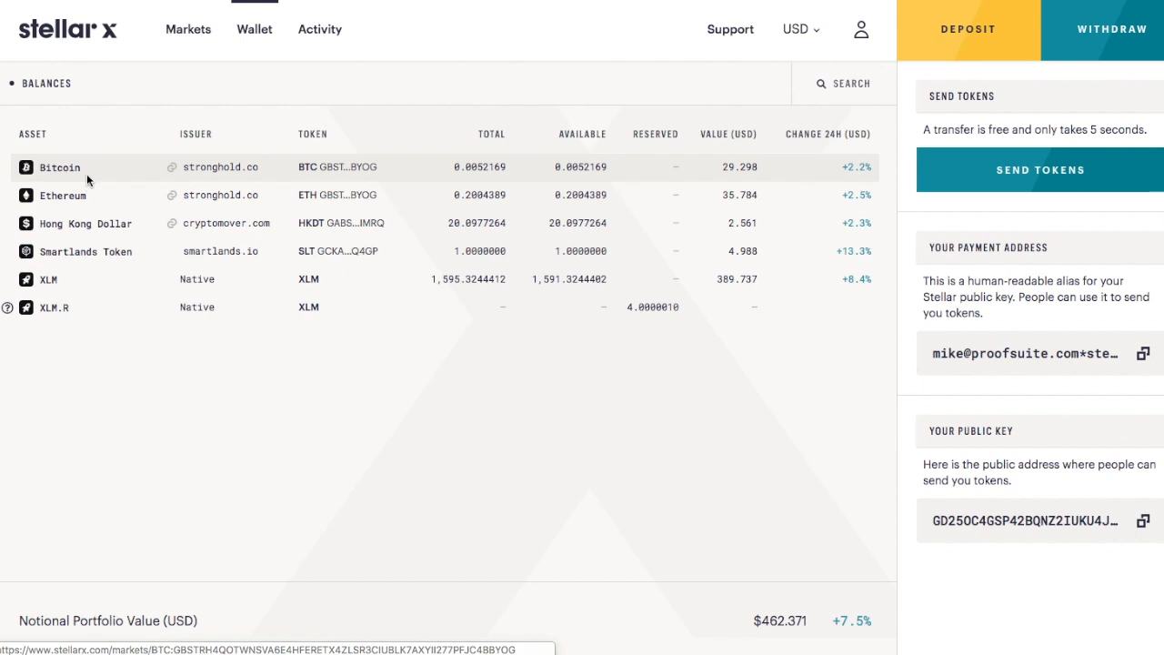
mouse_move(222, 147)
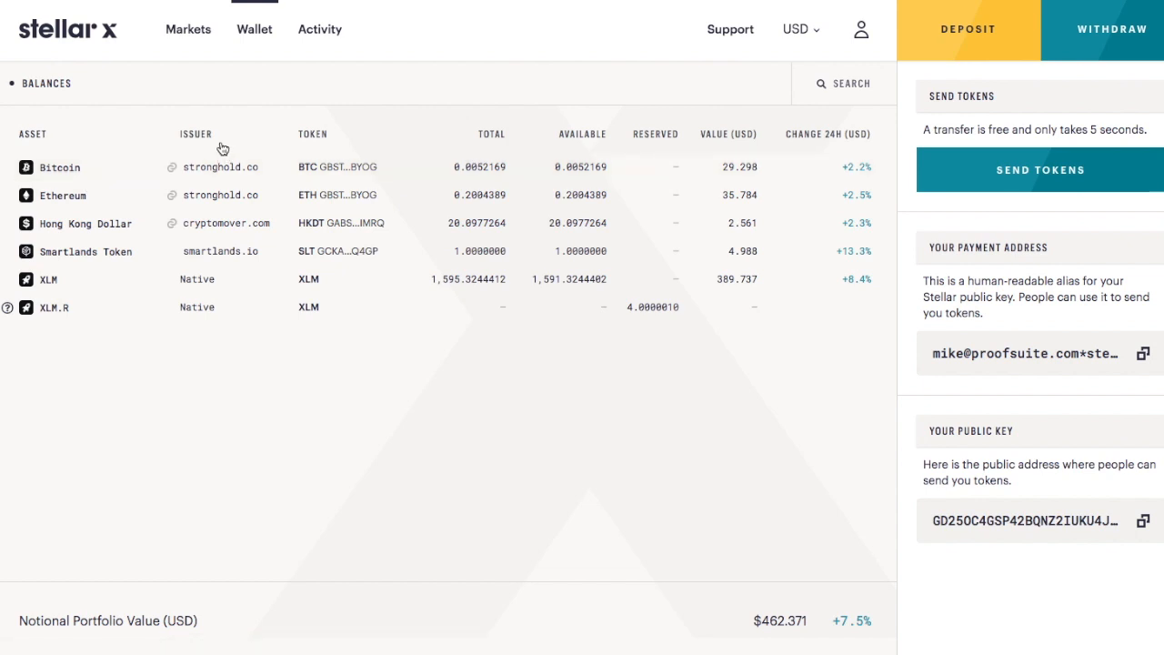
mouse_move(91, 202)
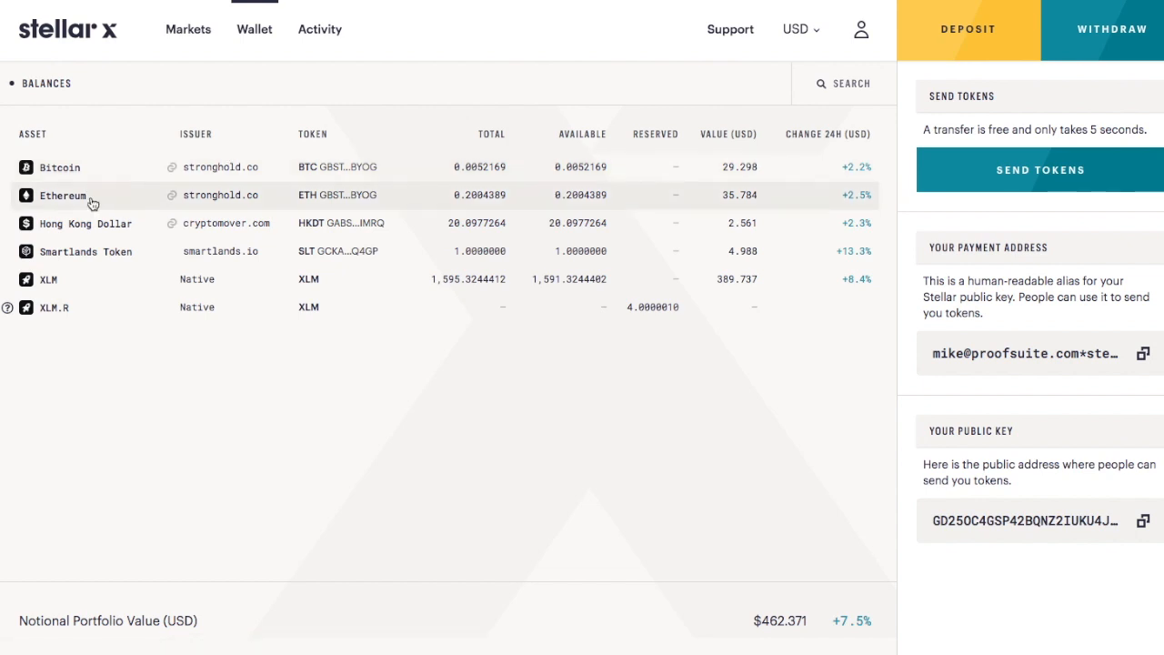
mouse_move(160, 207)
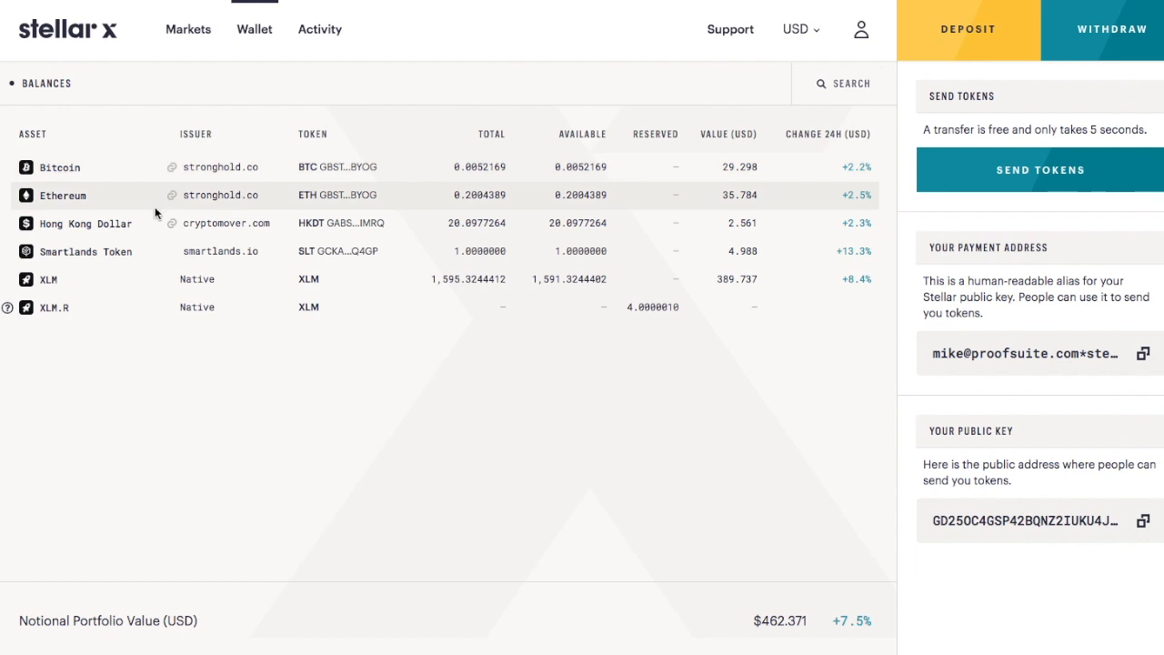
mouse_move(131, 201)
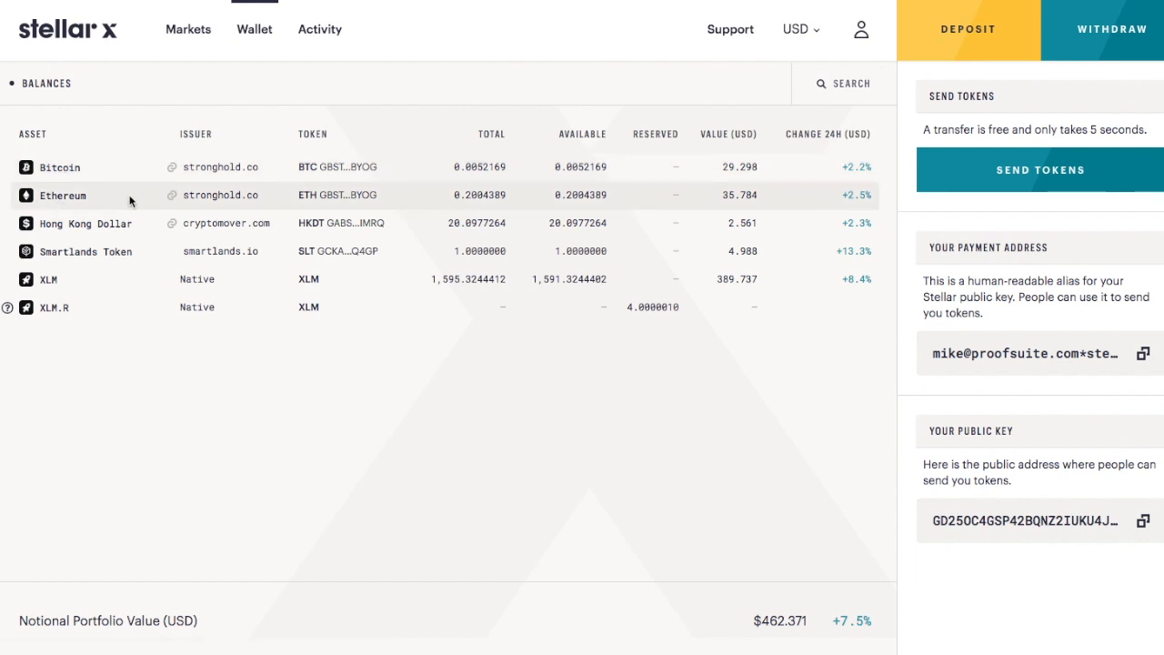
mouse_move(186, 167)
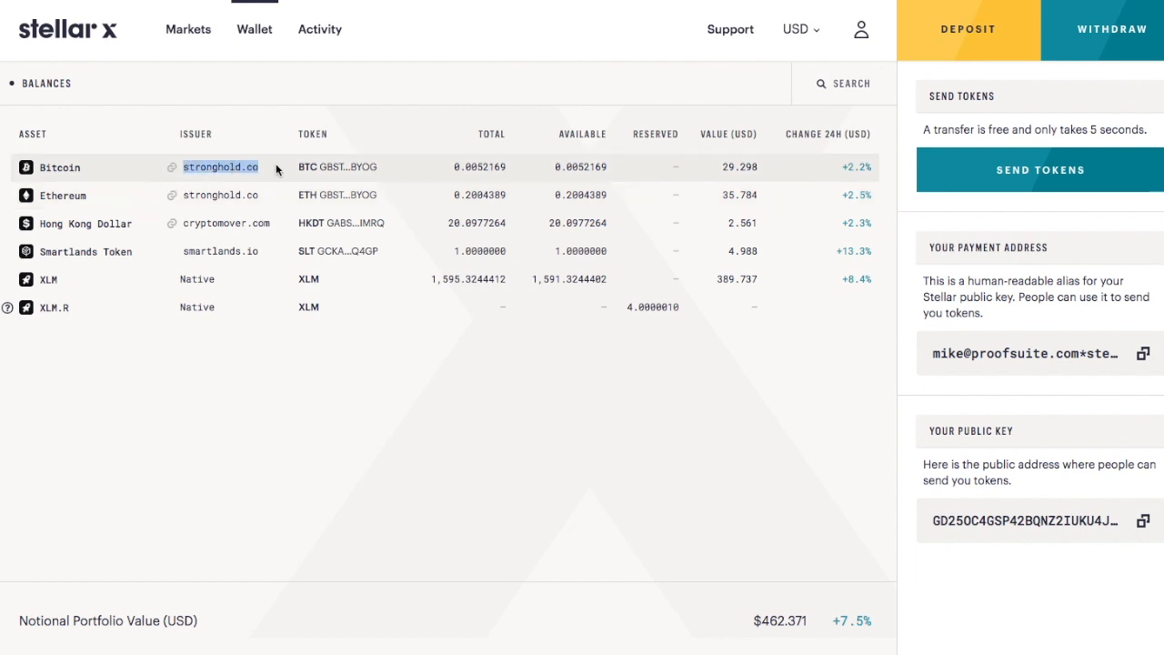
mouse_move(295, 136)
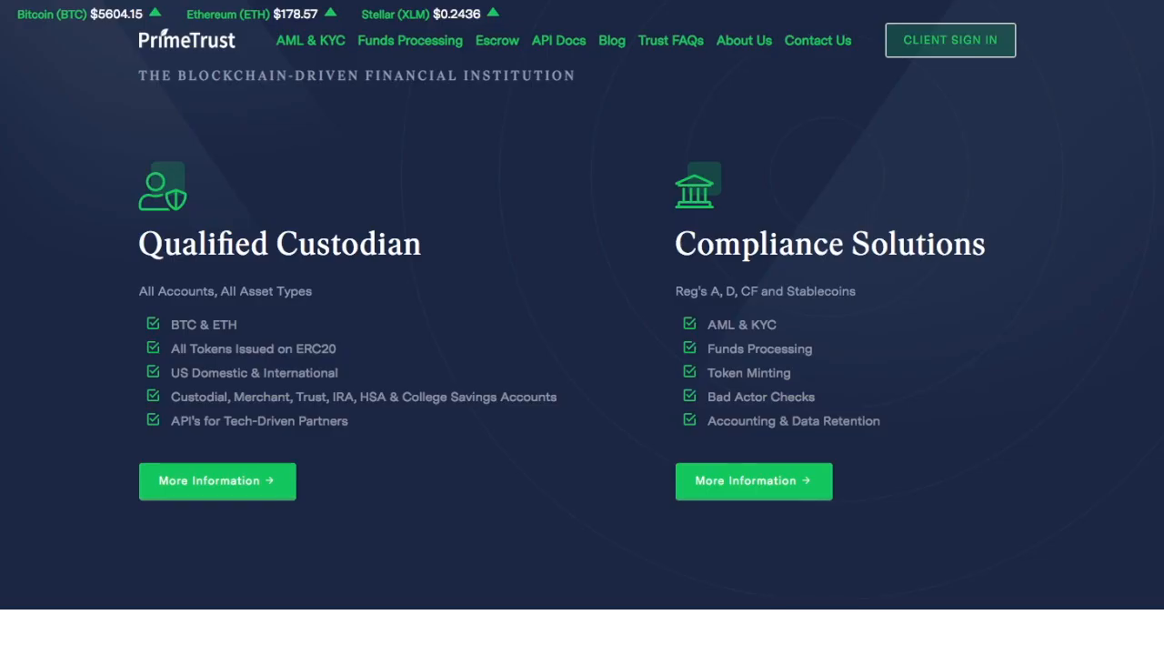
mouse_move(788, 124)
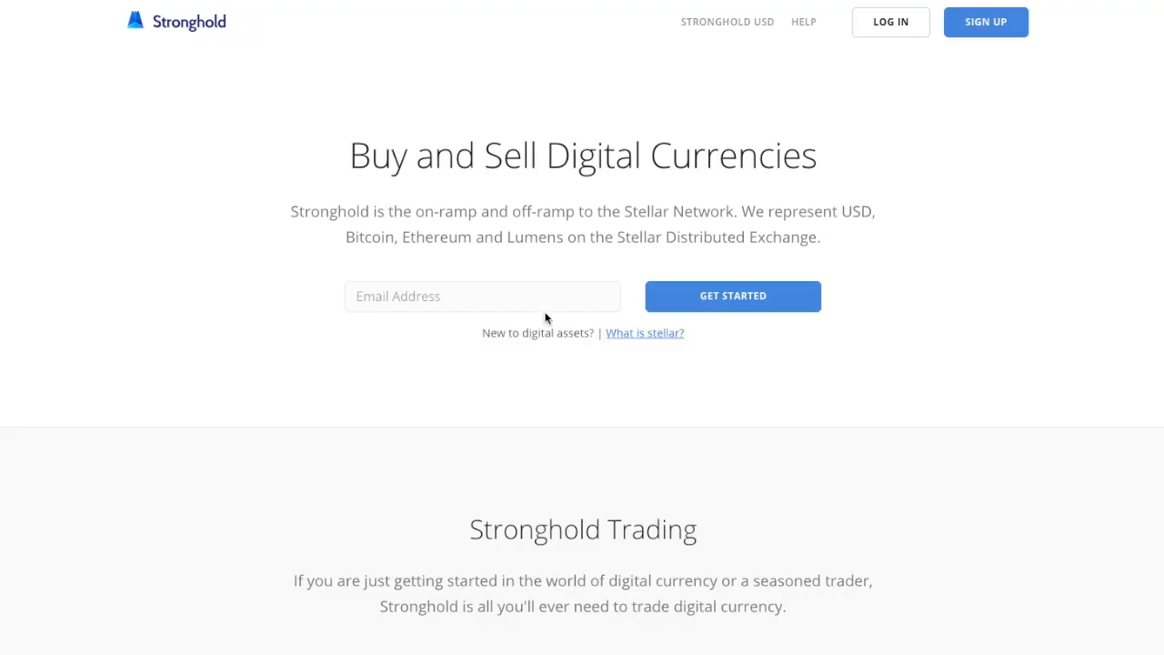
mouse_move(675, 231)
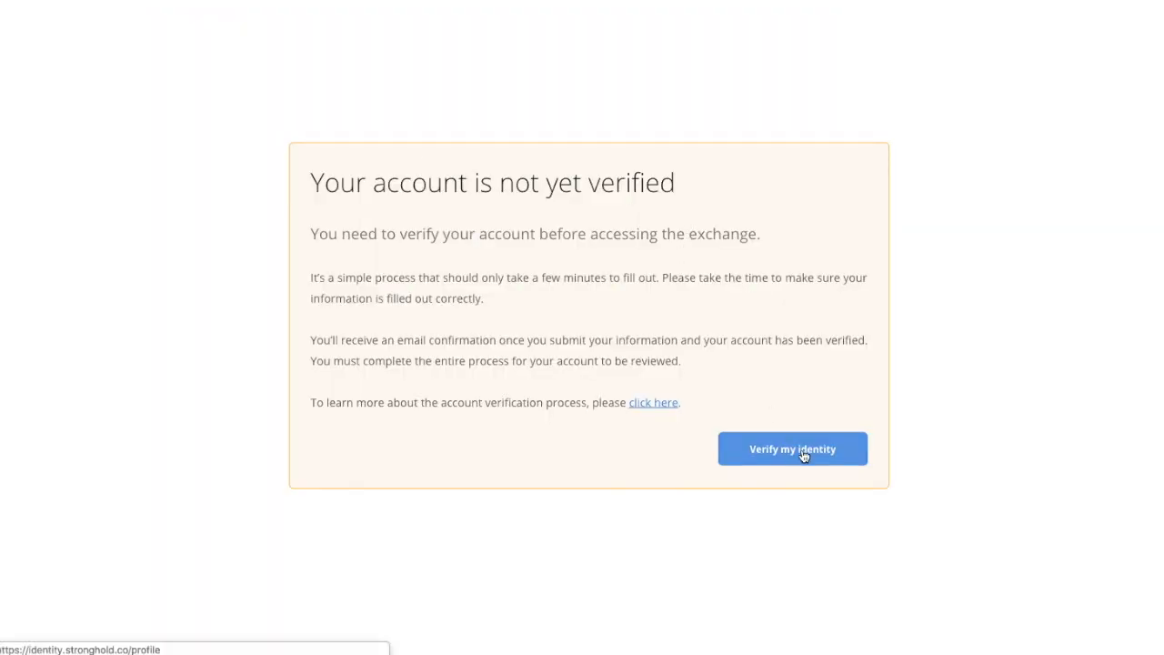
- Start identity verification in Stronghold and review the pending profile, ID and tax items
click(793, 447)
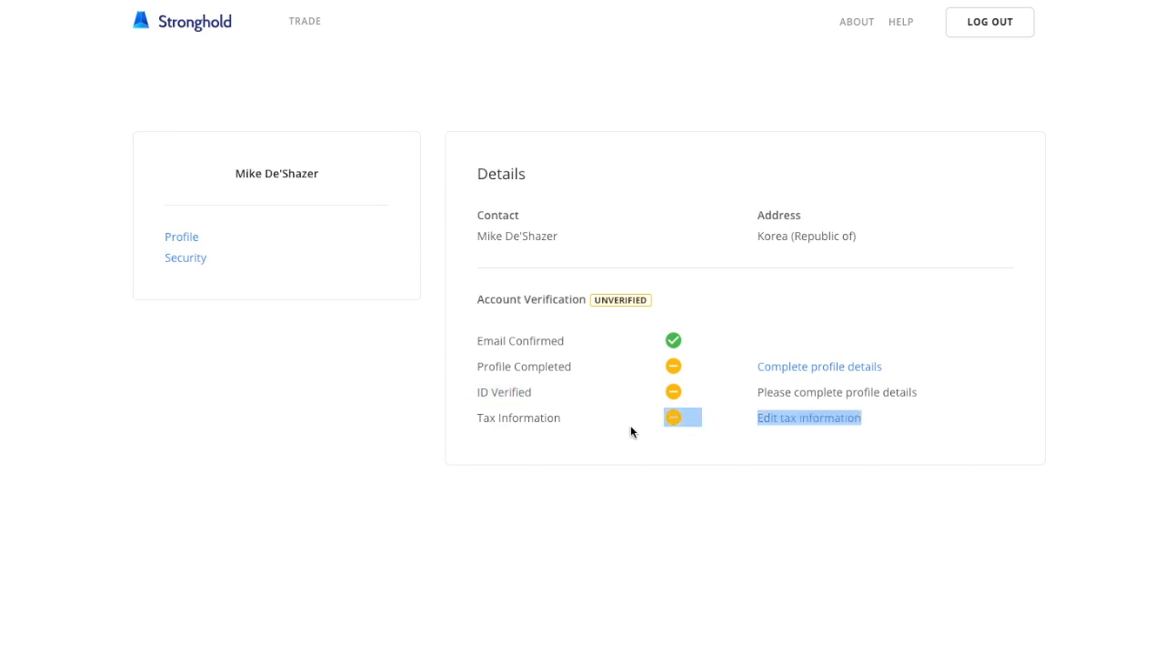
mouse_move(790, 268)
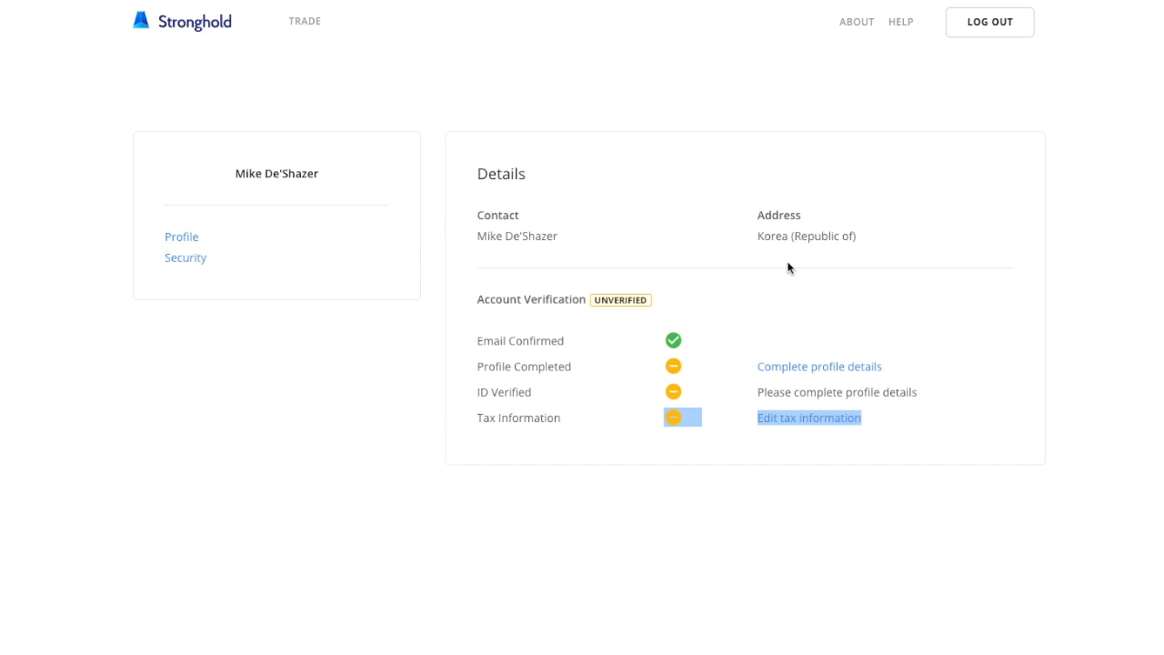
mouse_move(688, 262)
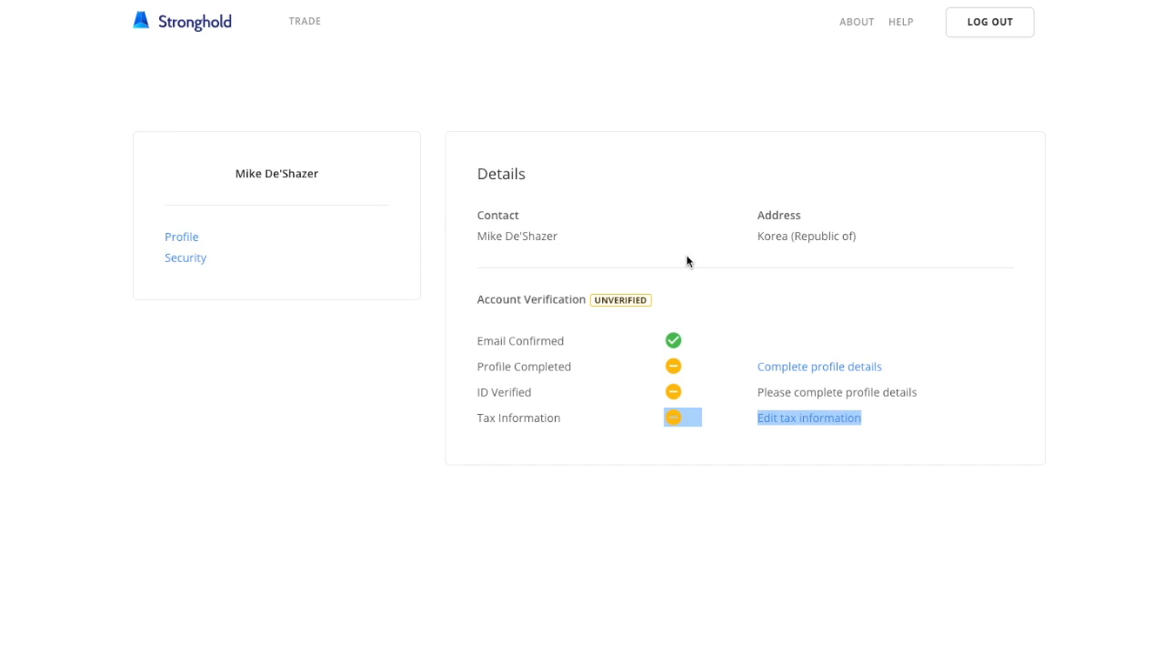
mouse_move(331, 29)
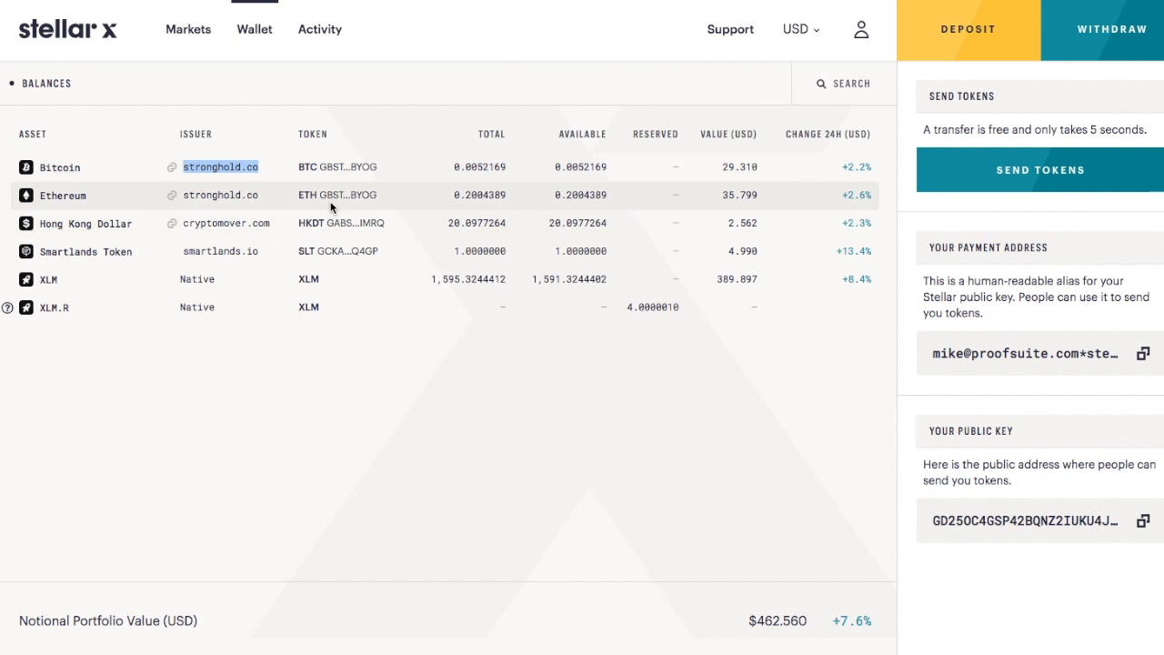
mouse_move(312, 360)
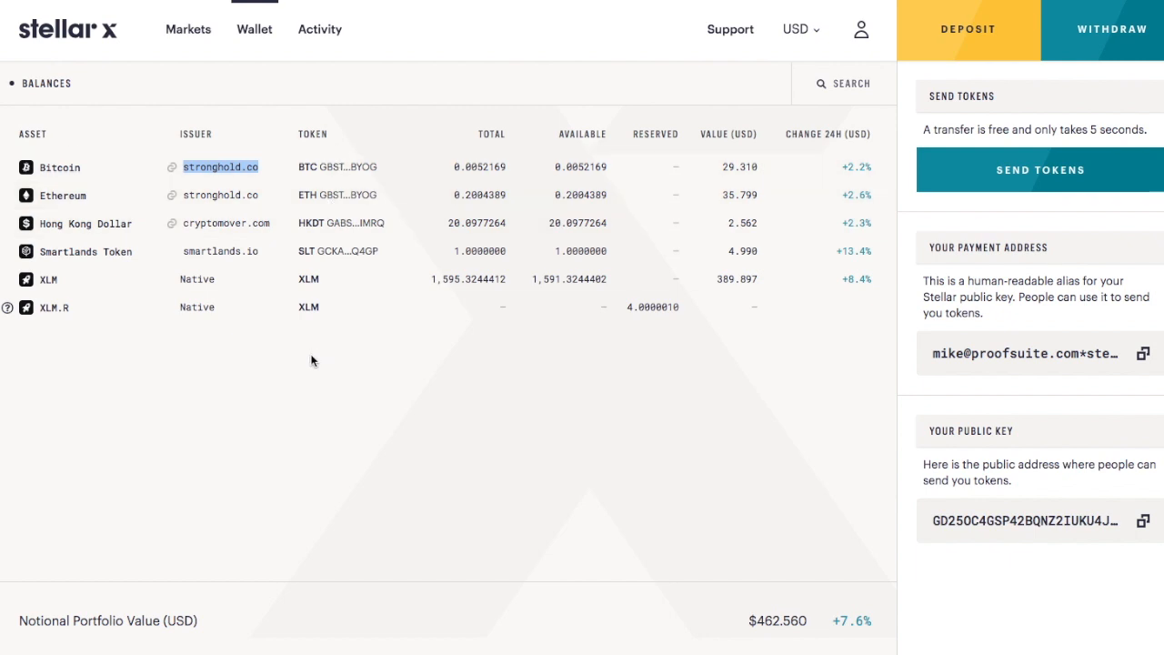
mouse_move(269, 306)
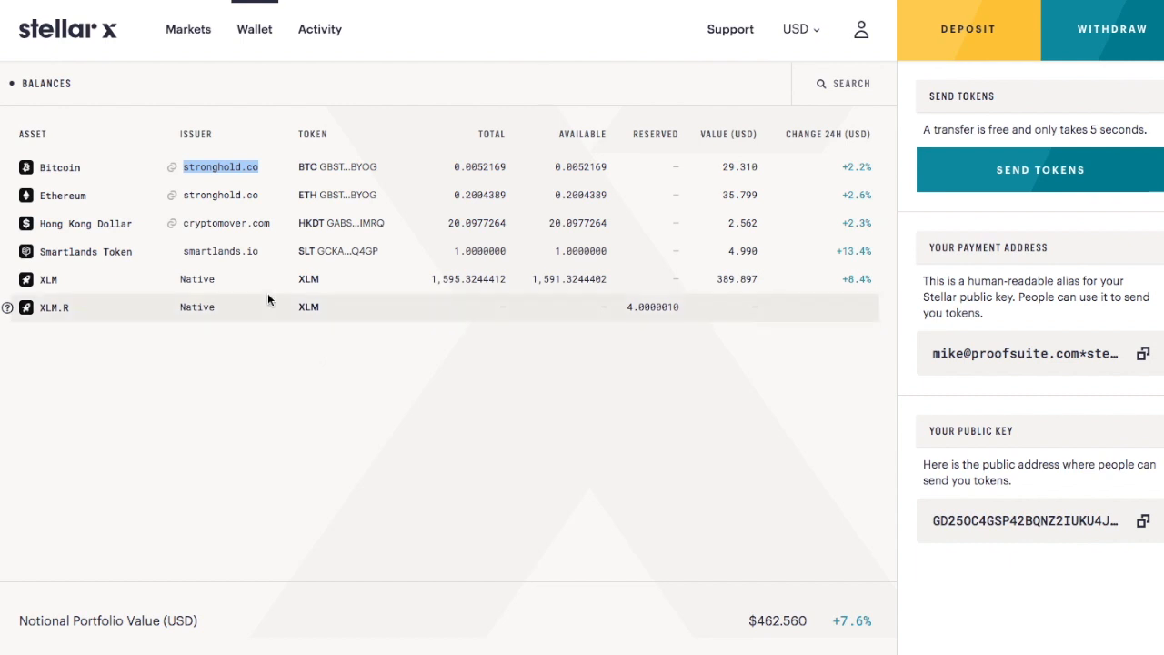
- Return to the StellarX wallet balances with the 1,595 XLM row highlighted
click(222, 167)
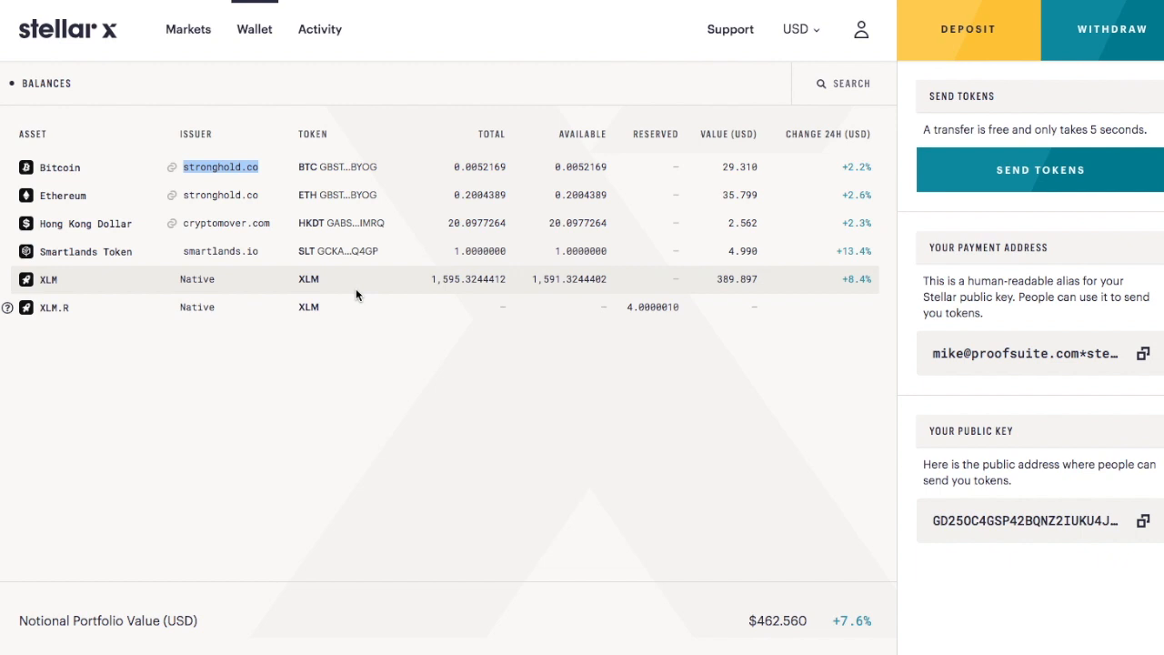
mouse_move(266, 136)
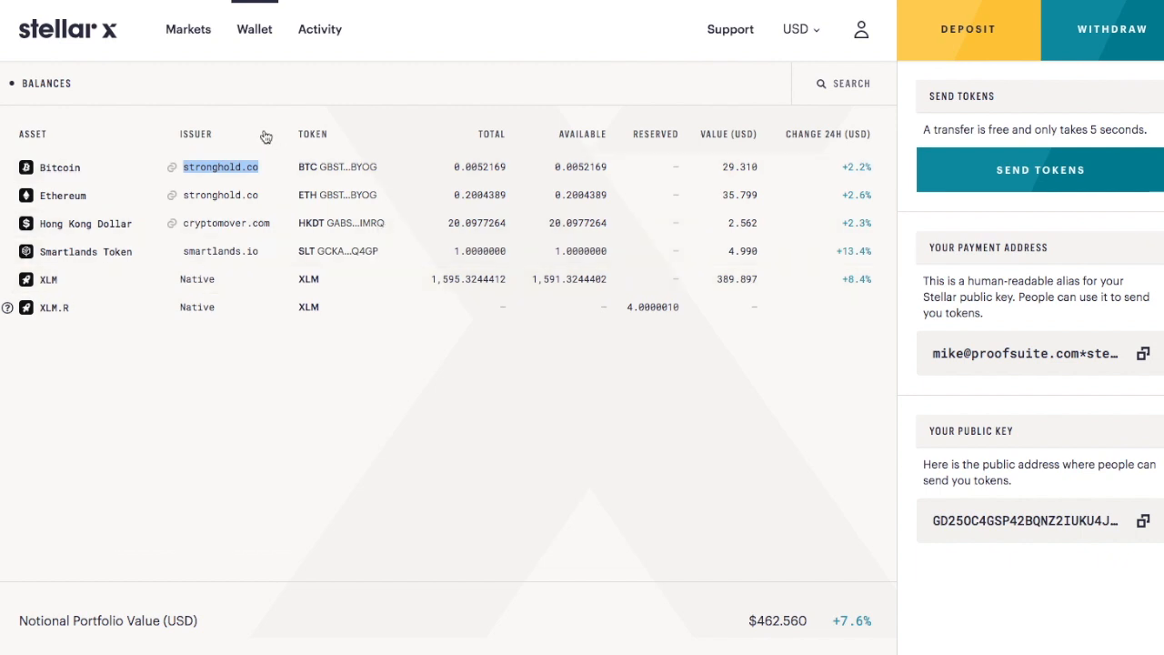
mouse_move(270, 373)
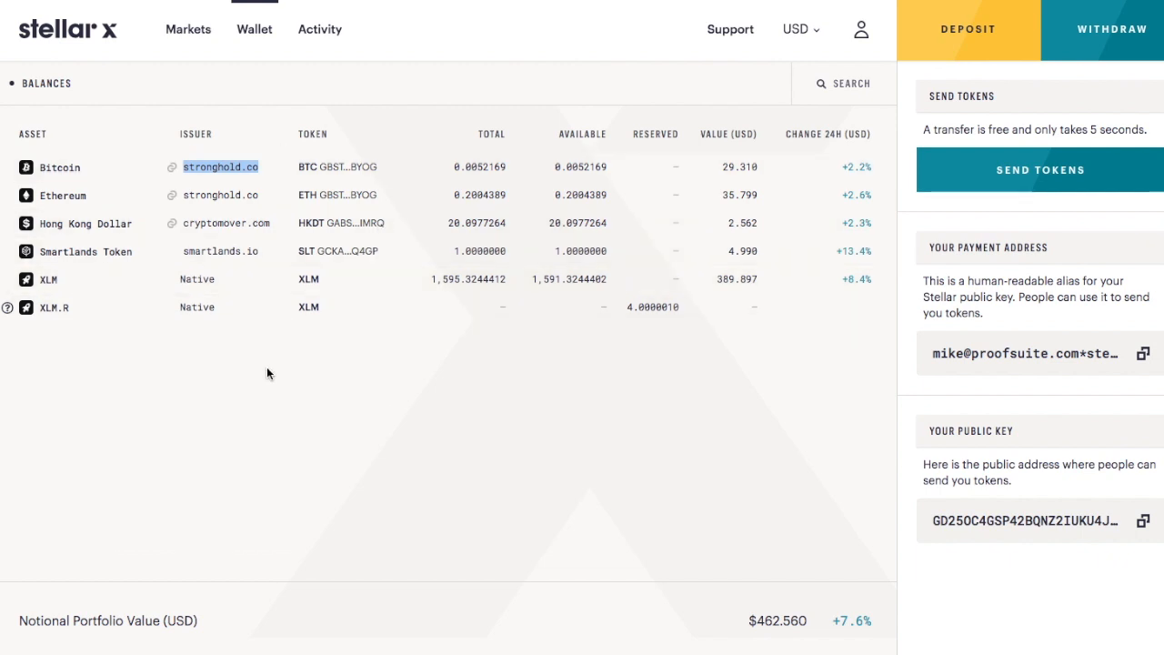
mouse_move(196, 194)
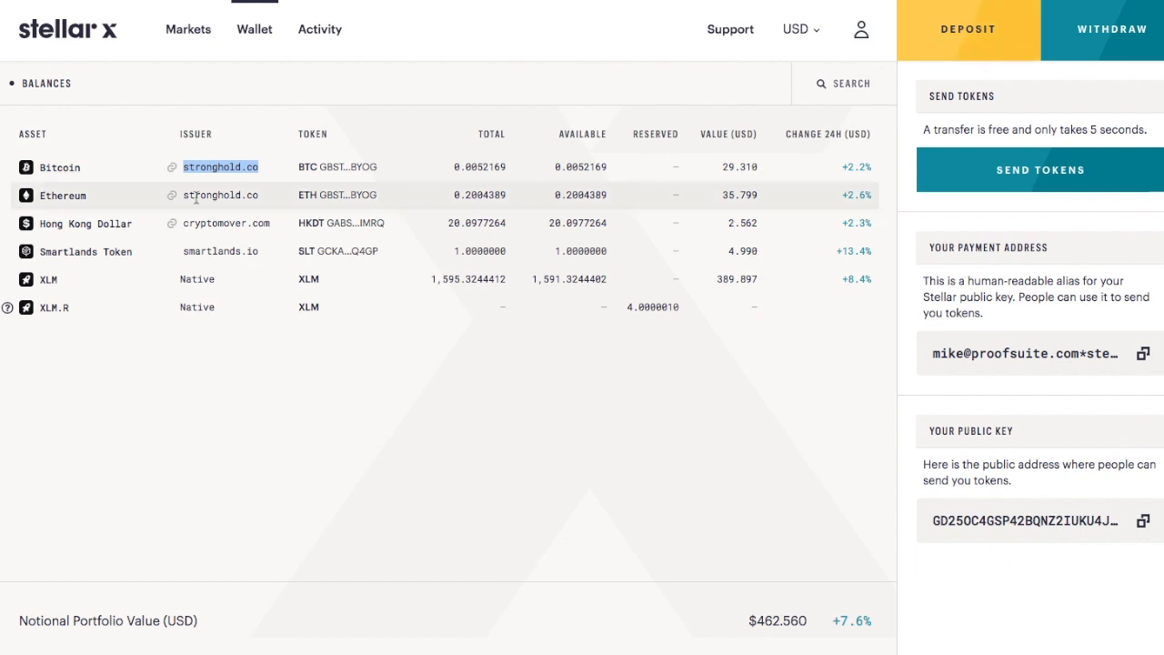
mouse_move(63, 194)
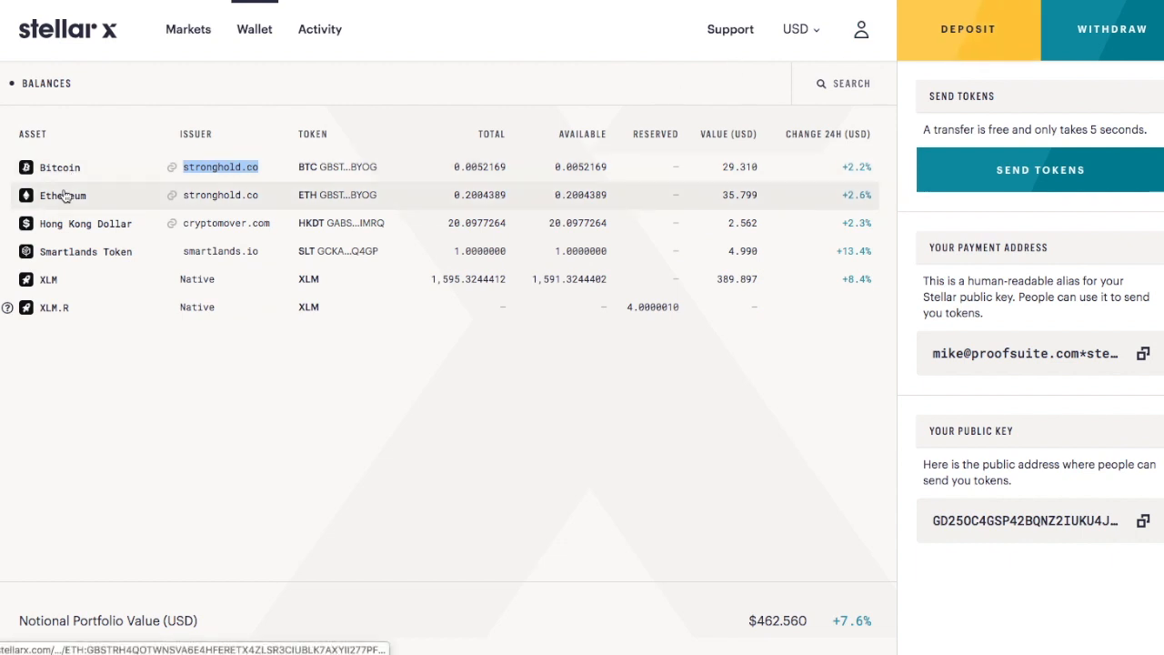
mouse_move(60, 168)
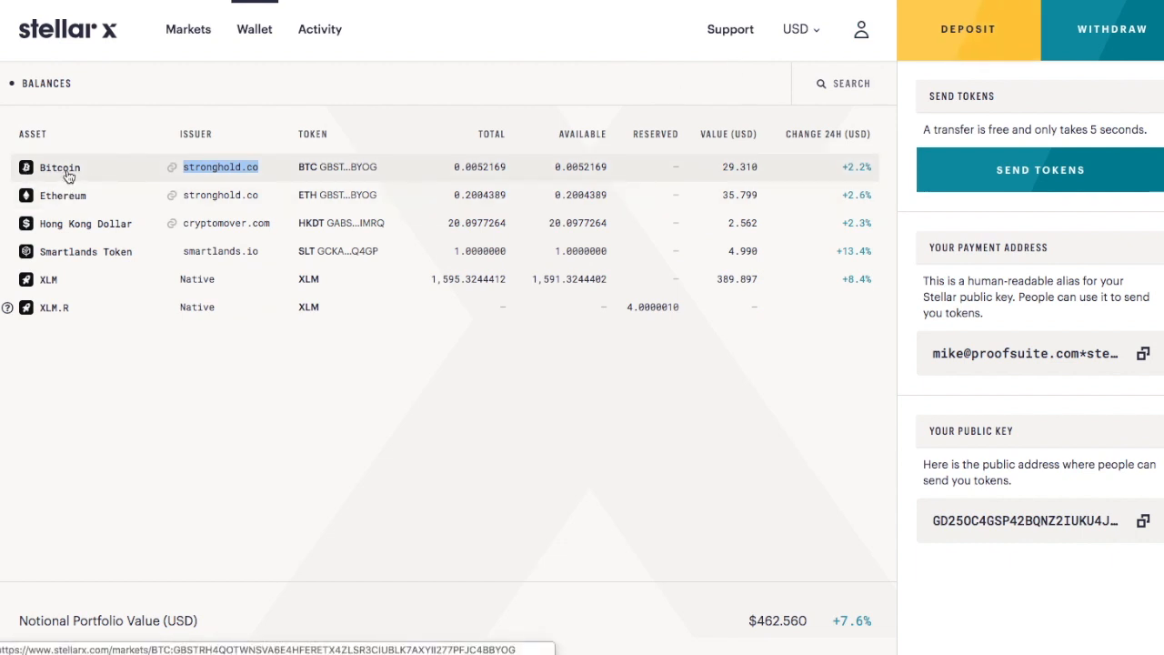
mouse_move(518, 444)
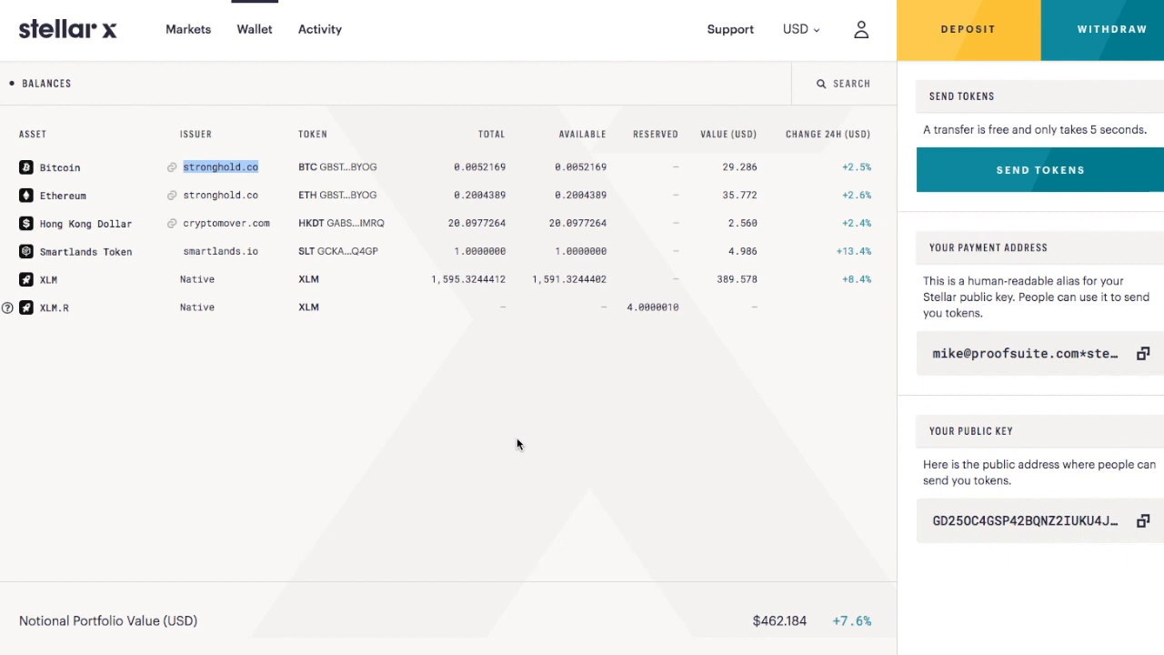
mouse_move(178, 359)
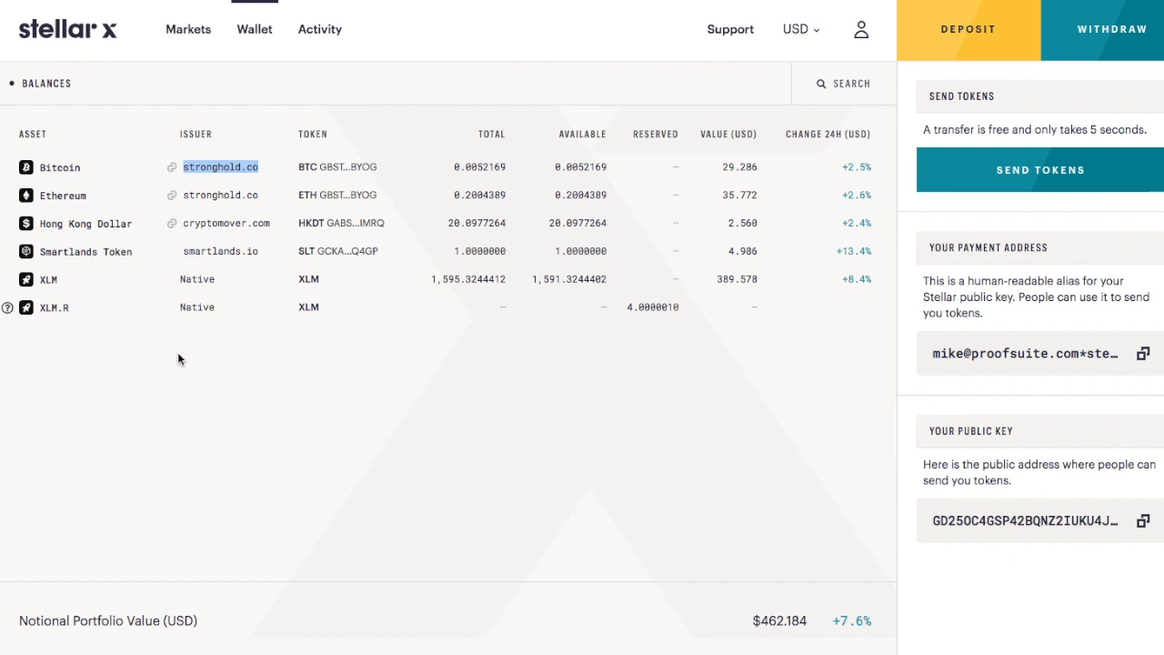
mouse_move(189, 29)
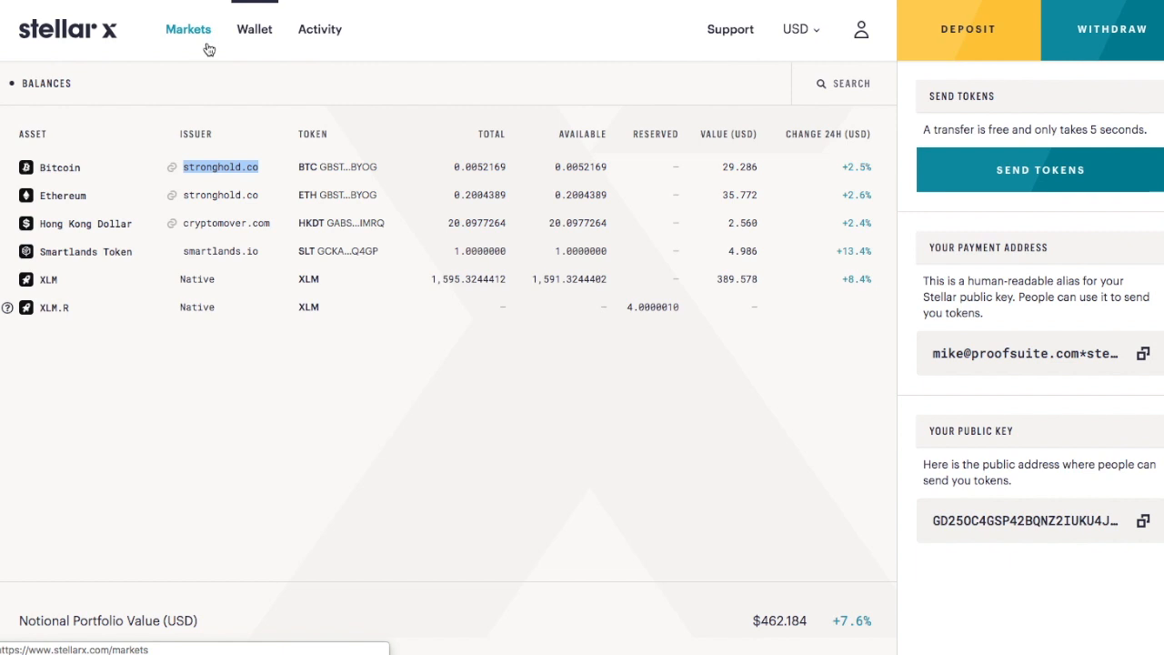
mouse_move(204, 46)
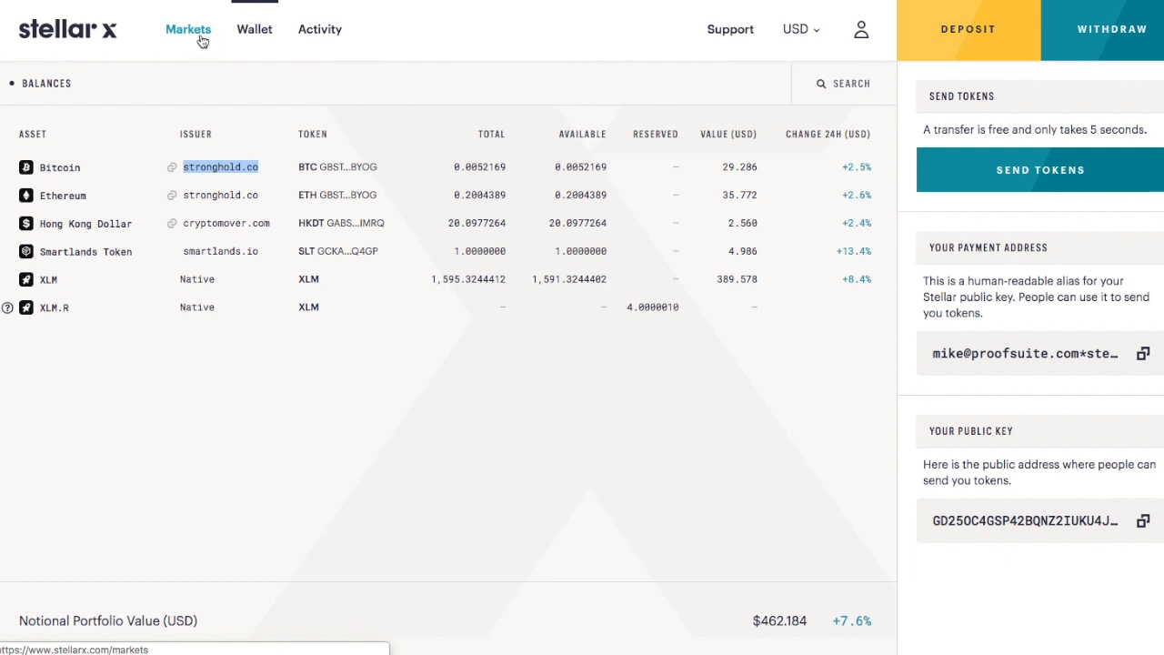
- Place and fill a buy order for 0.01 LTC in the Litecoin market
click(189, 29)
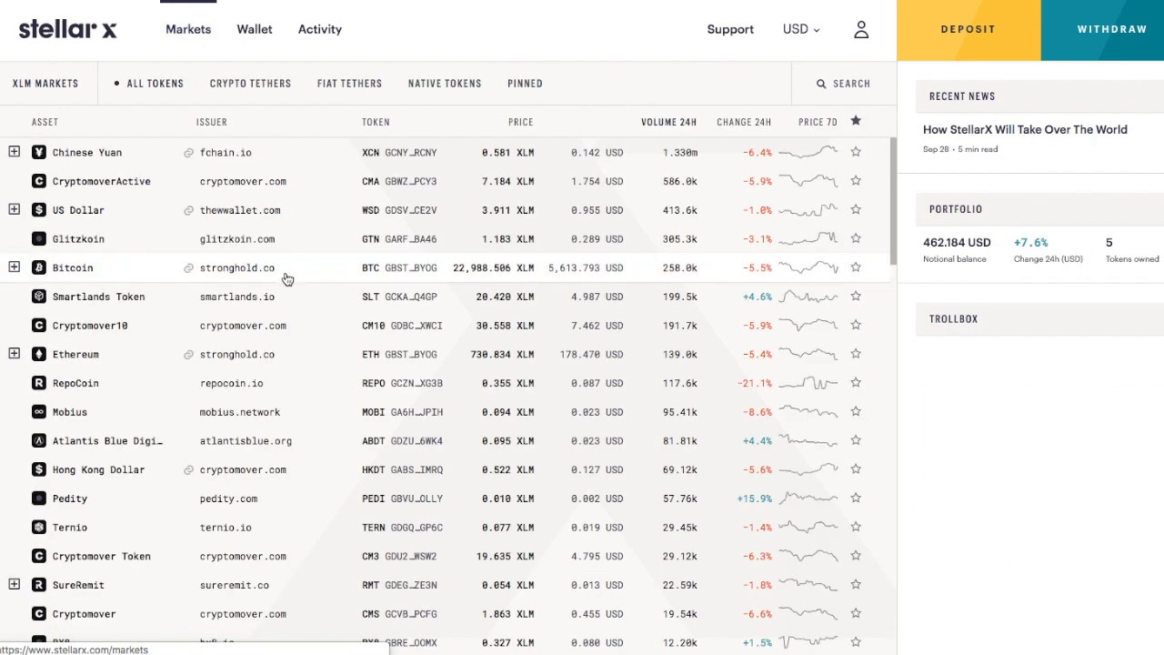
scroll(down, 3)
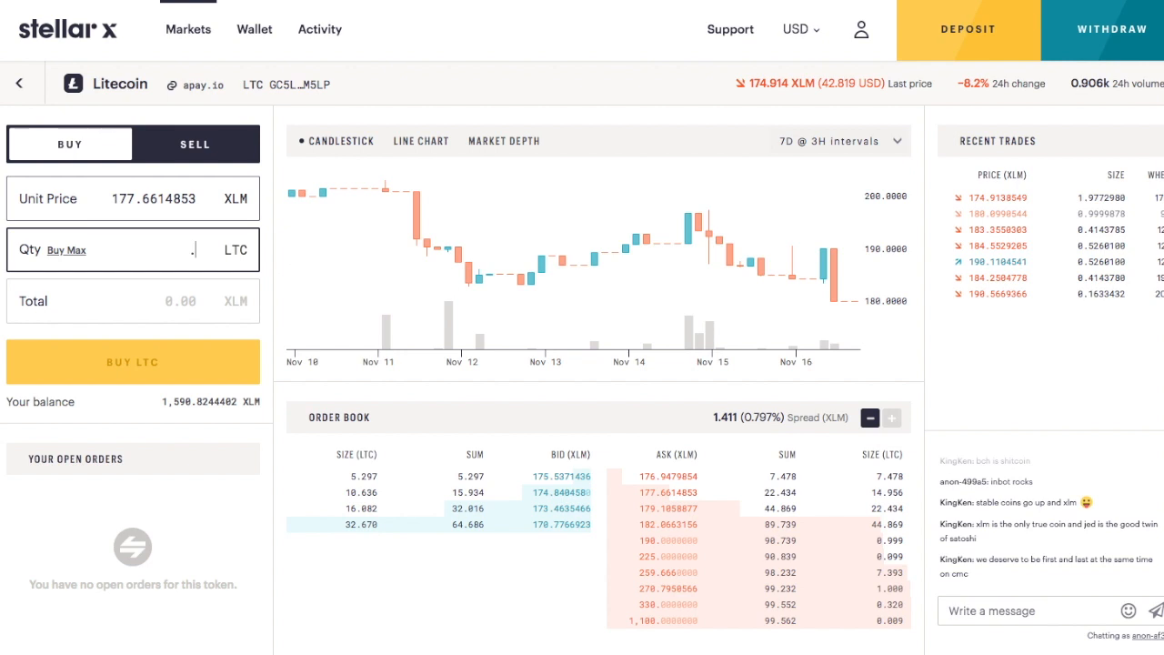
text(01)
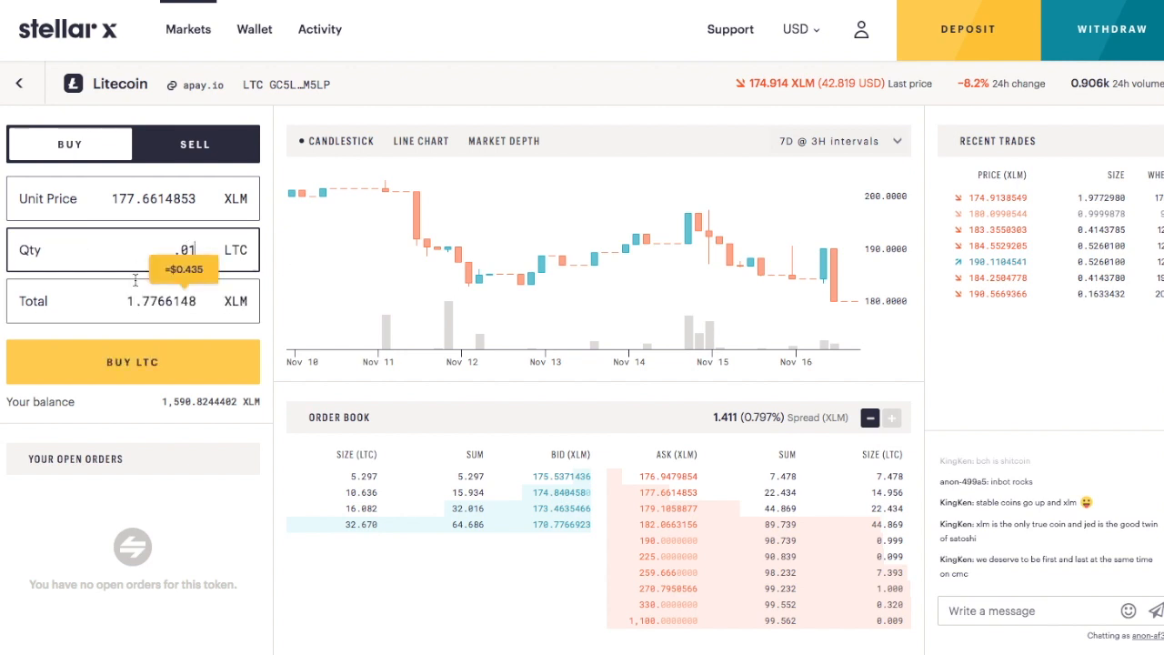
click(131, 360)
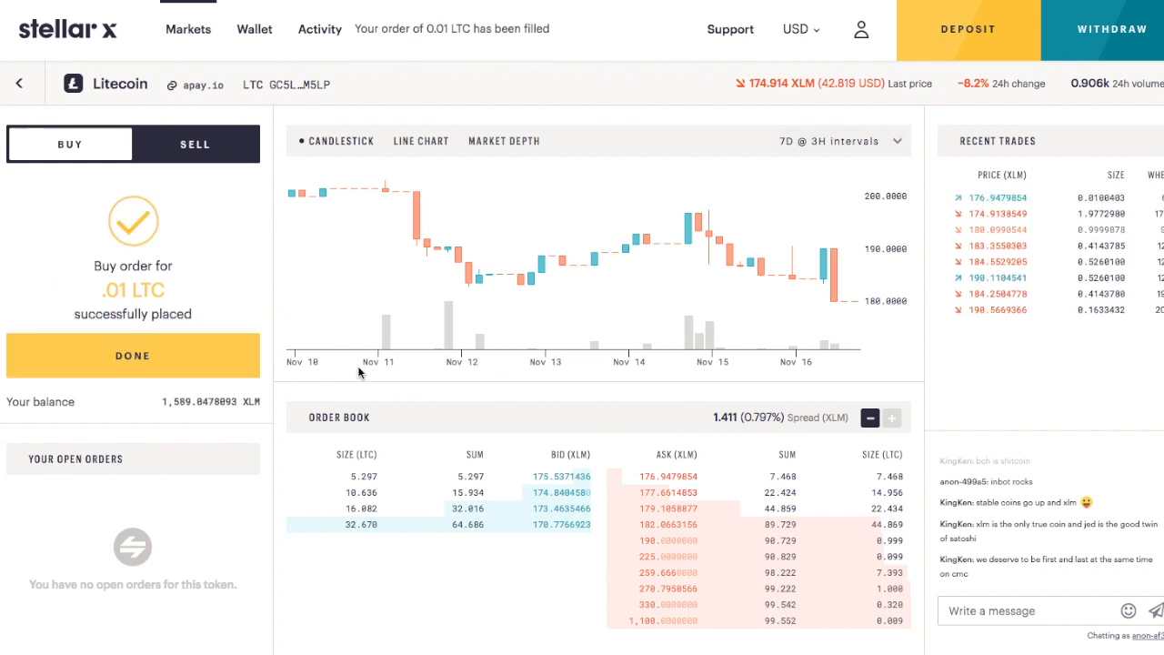
- Confirm the wallet now holds 0.0100403 Litecoin, then return to the markets list
click(255, 29)
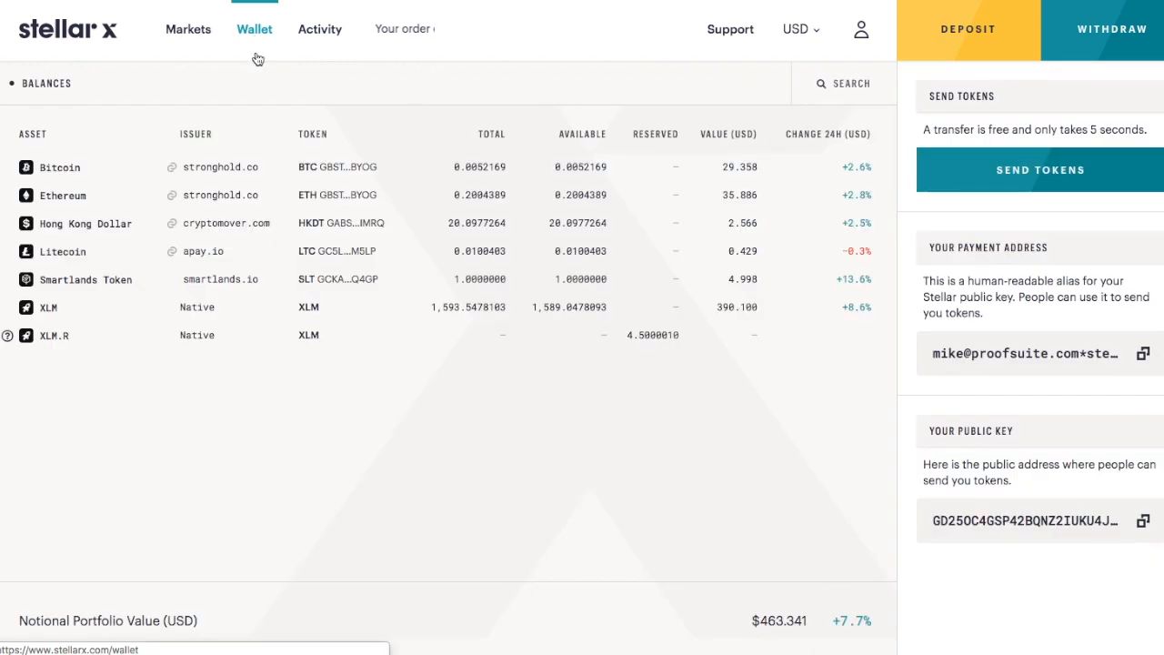
mouse_move(695, 258)
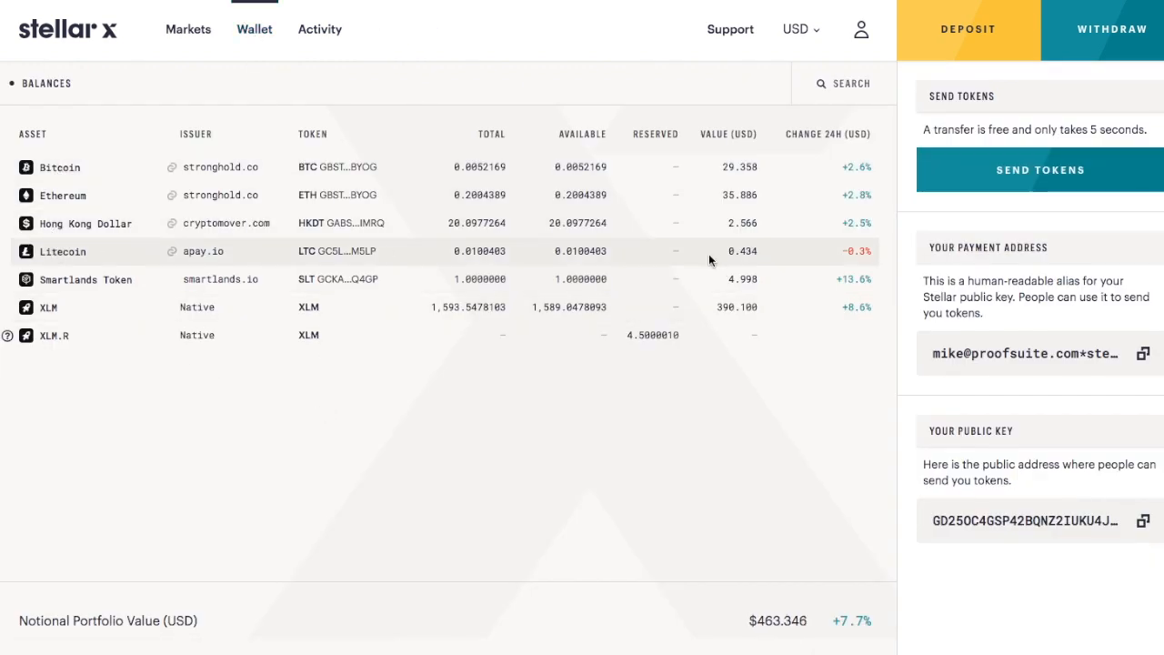
mouse_move(531, 251)
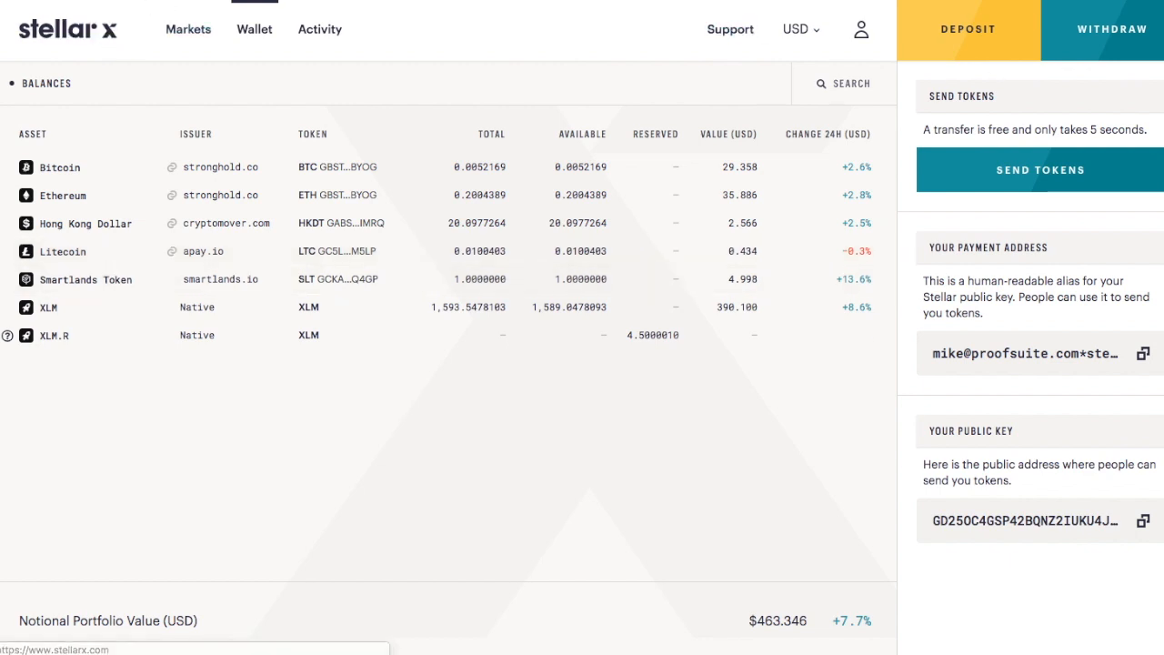
click(64, 251)
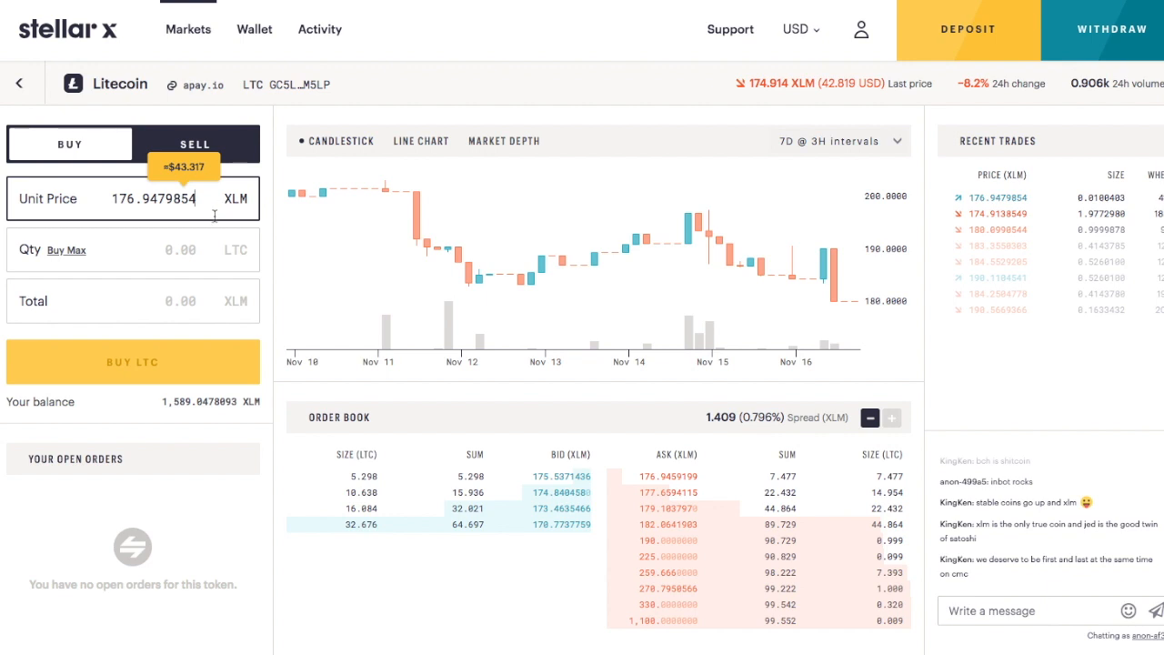
mouse_move(1130, 259)
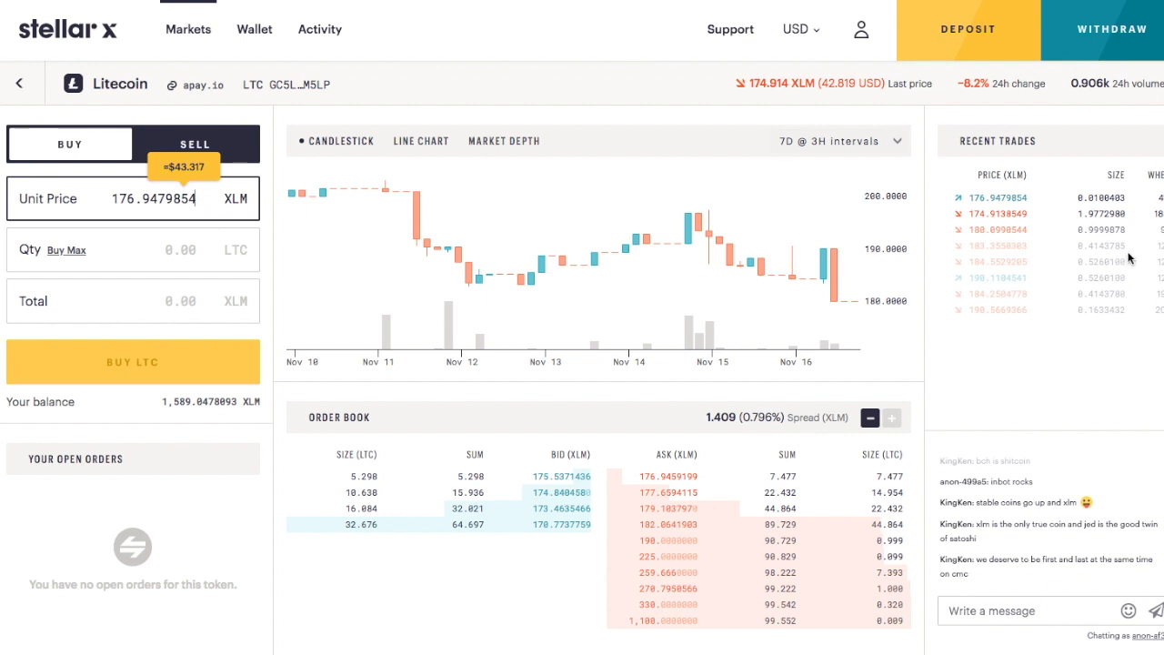
mouse_move(1000, 196)
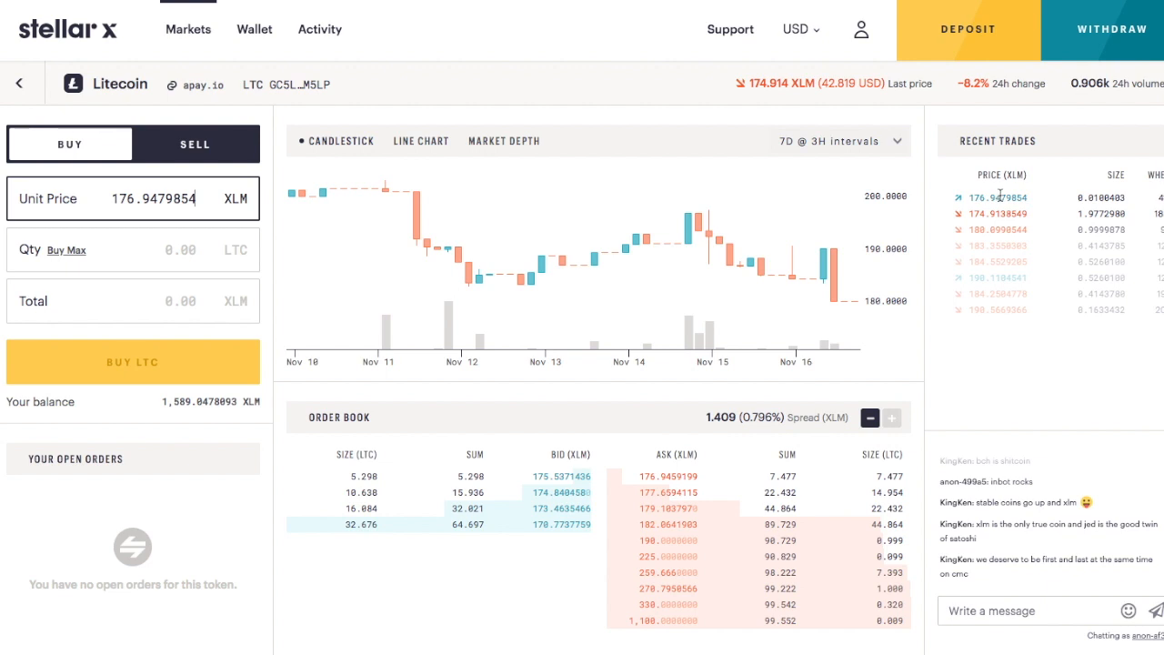
mouse_move(968, 44)
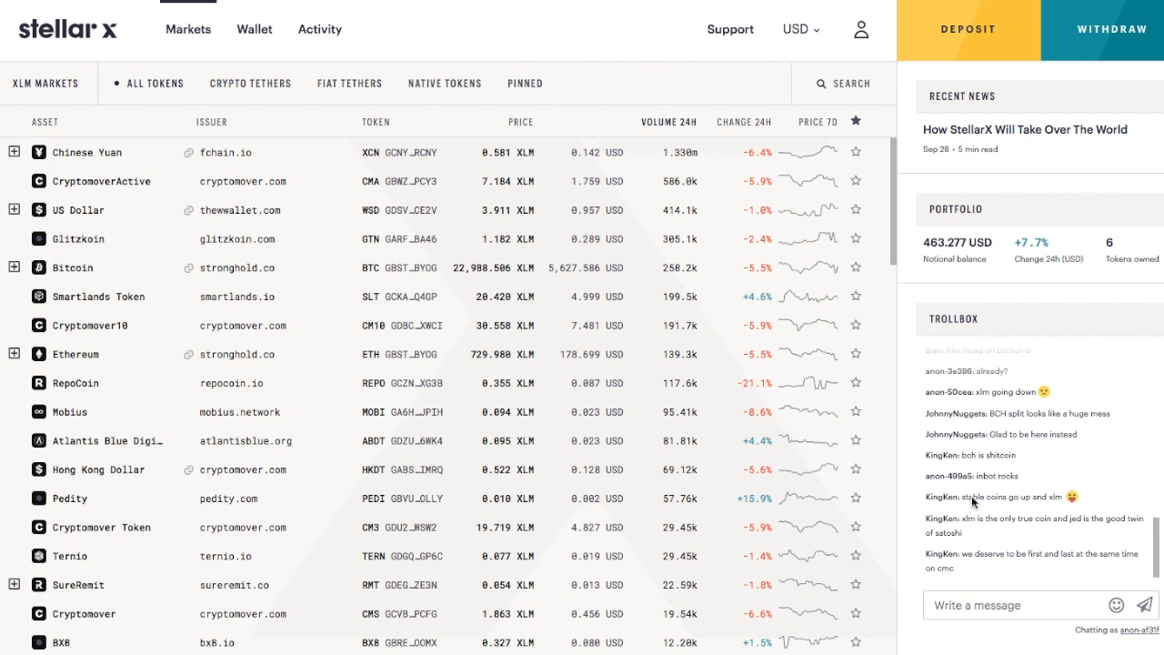
mouse_move(997, 573)
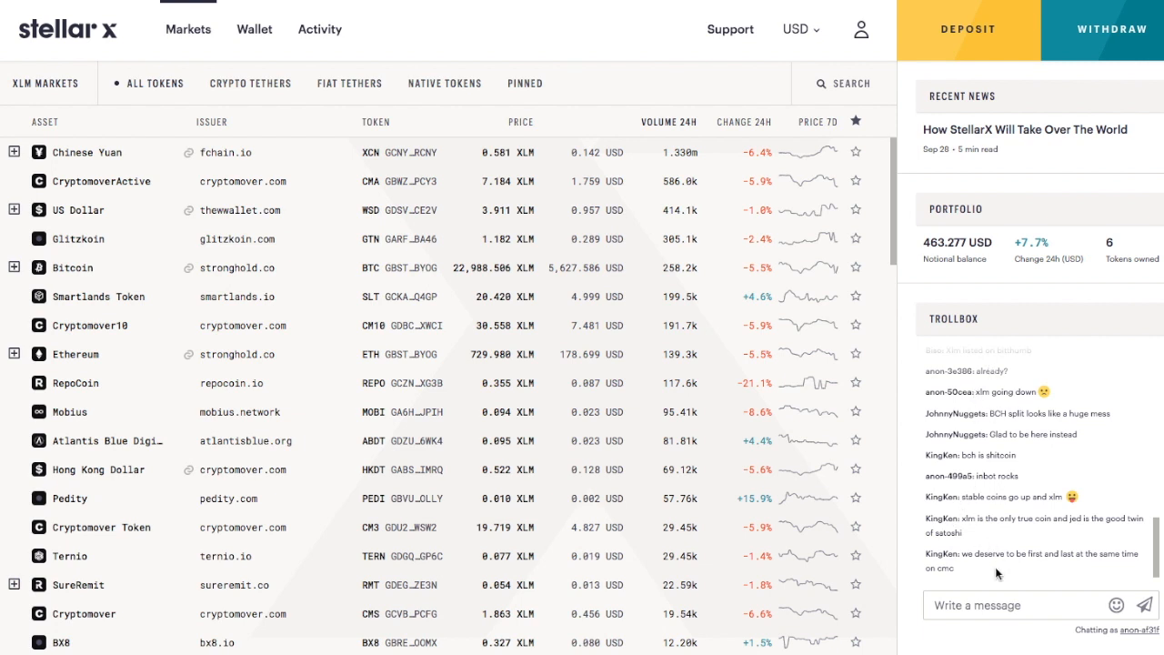
scroll(down, 3)
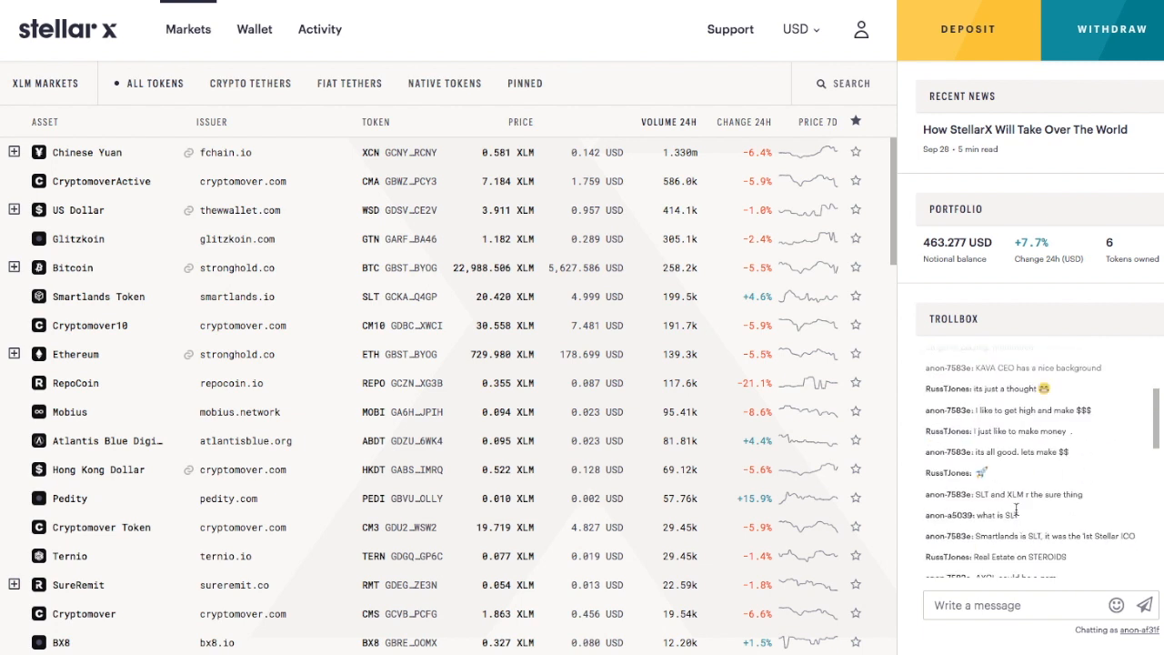
- Filter to Fiat Tethers and place a 10,000 NGNT buy order in the Nigerian Naira market
click(349, 84)
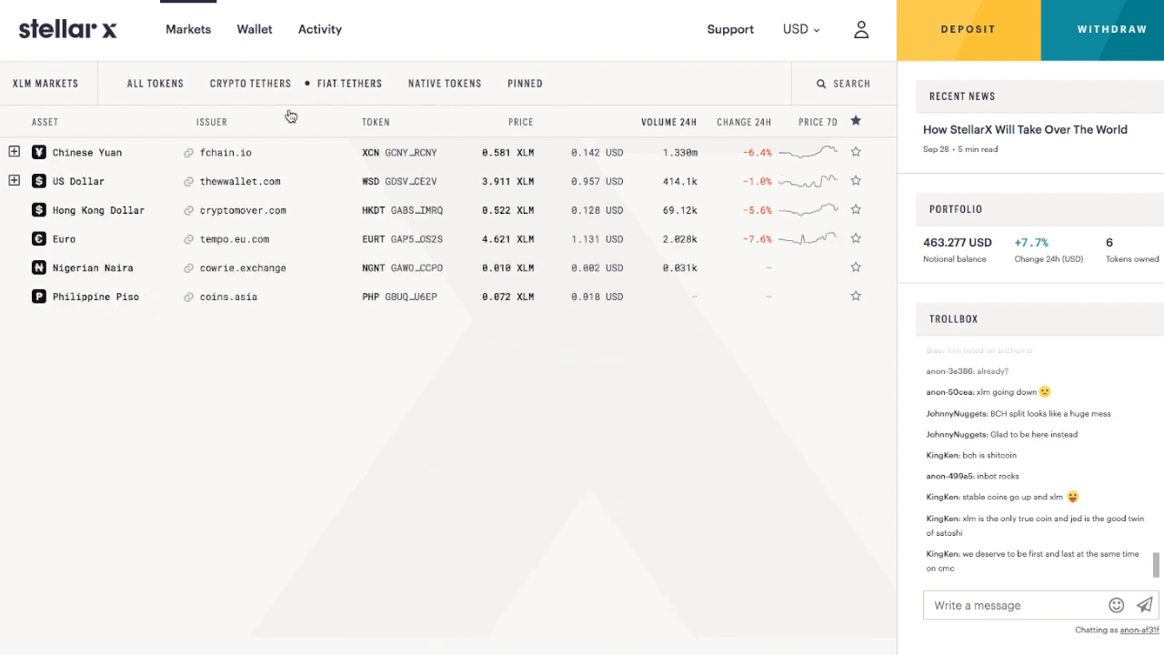
mouse_move(58, 275)
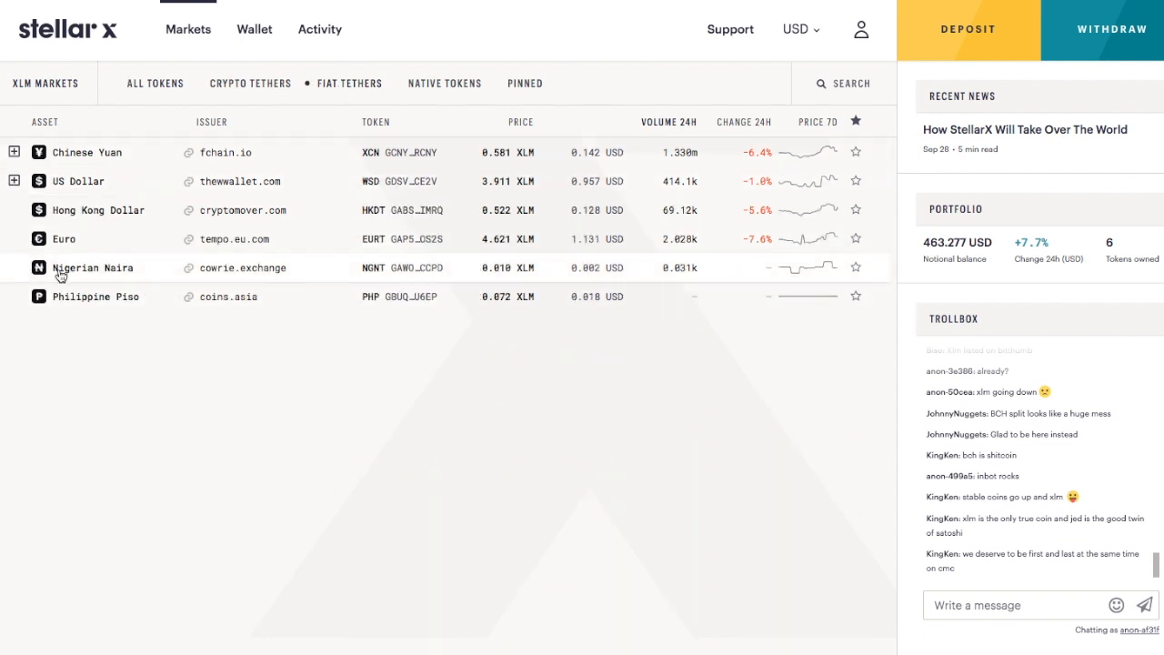
click(93, 265)
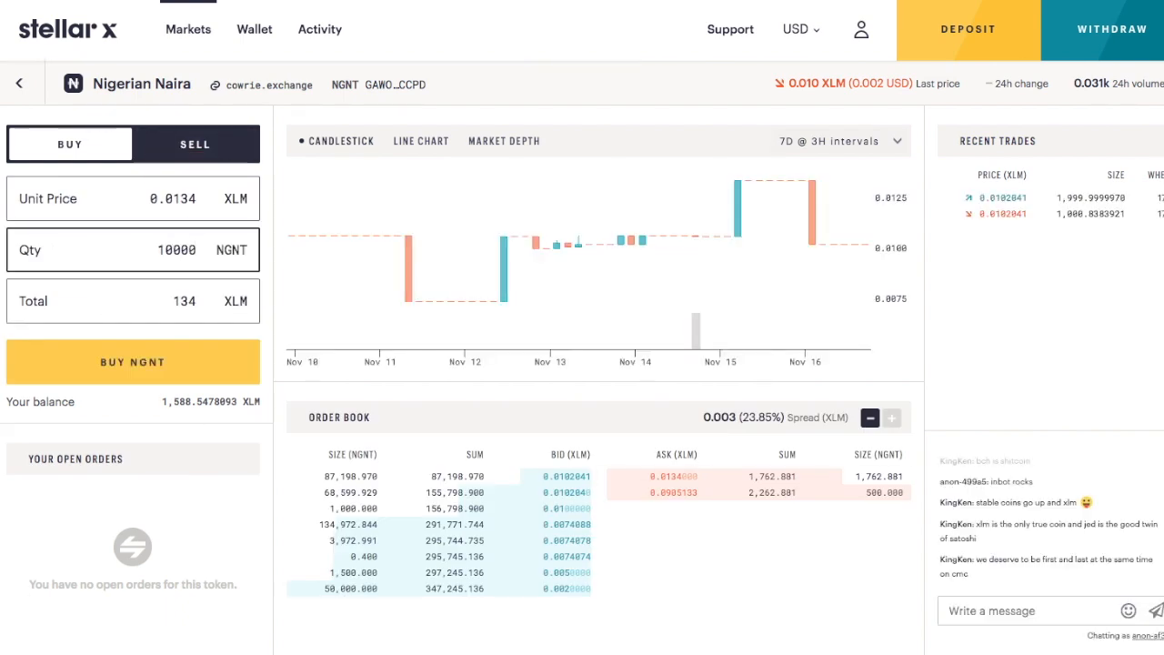
click(131, 360)
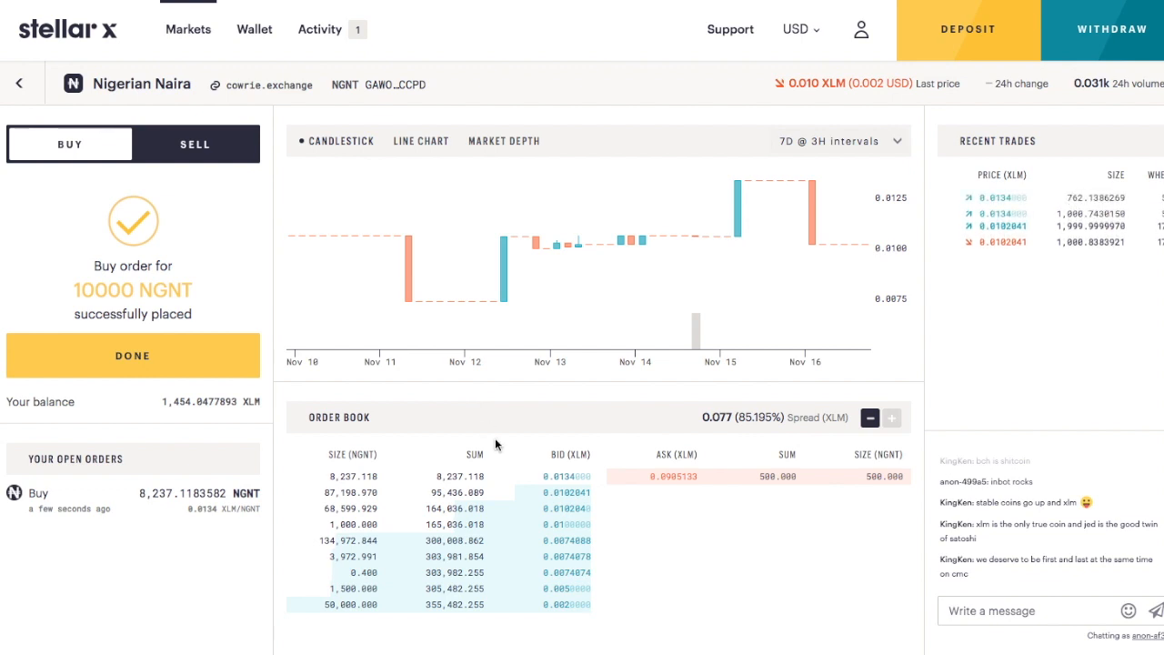
click(133, 355)
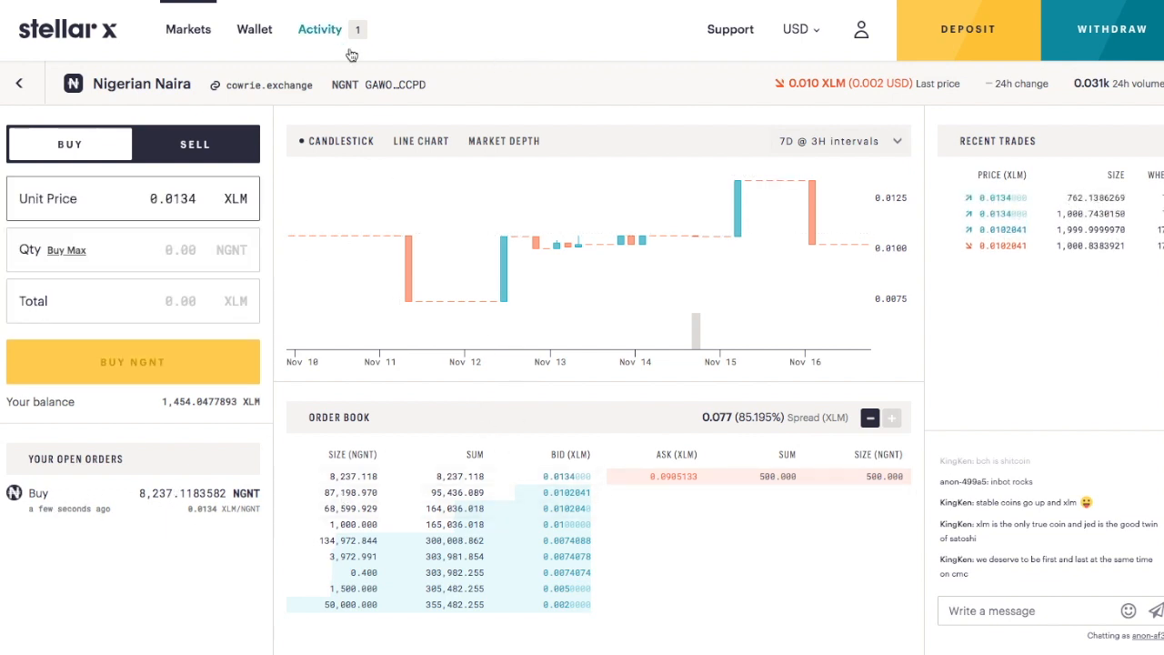
- Review open and completed orders in Activity, selecting the cowrie.exchange issuer name
click(320, 29)
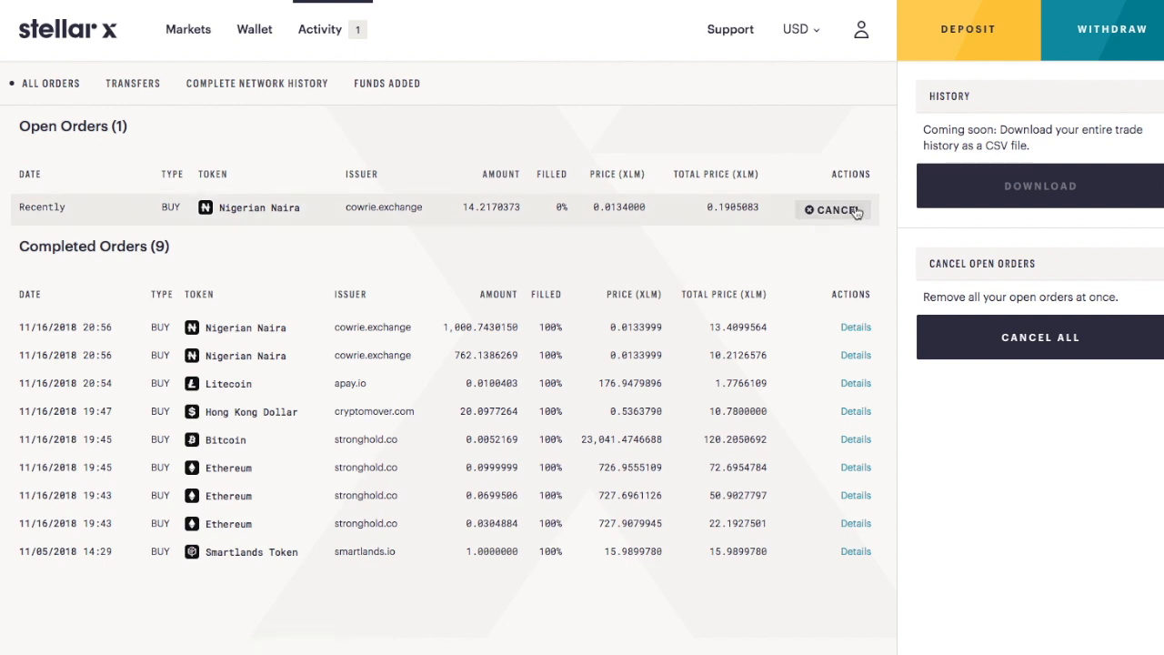
mouse_move(302, 354)
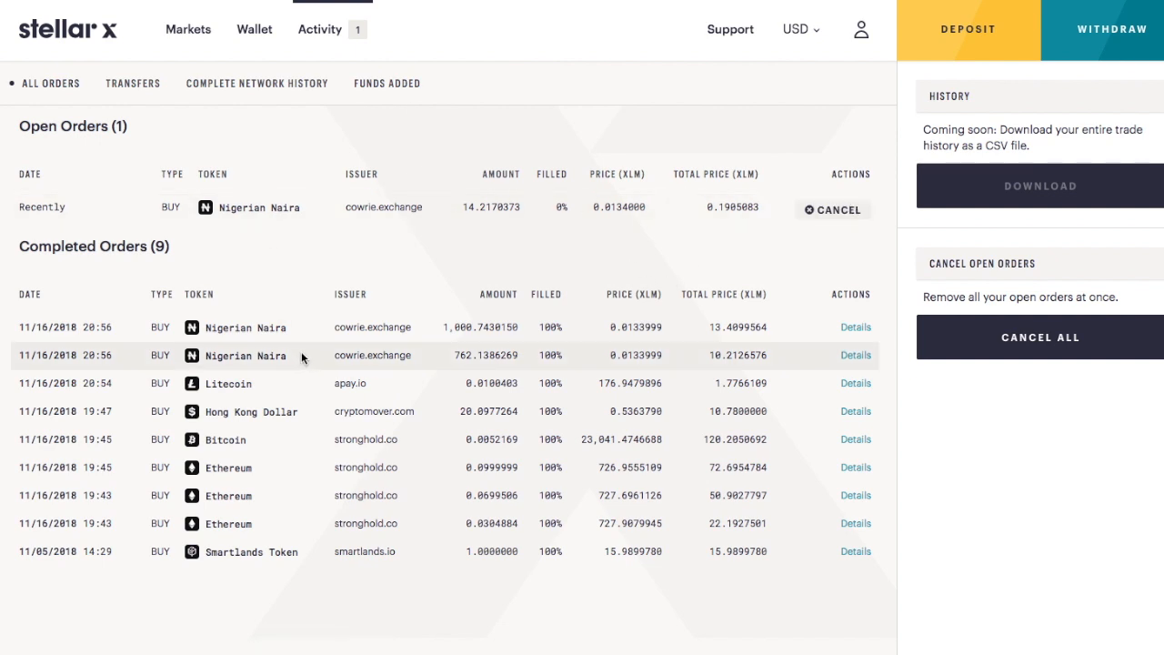
mouse_move(335, 327)
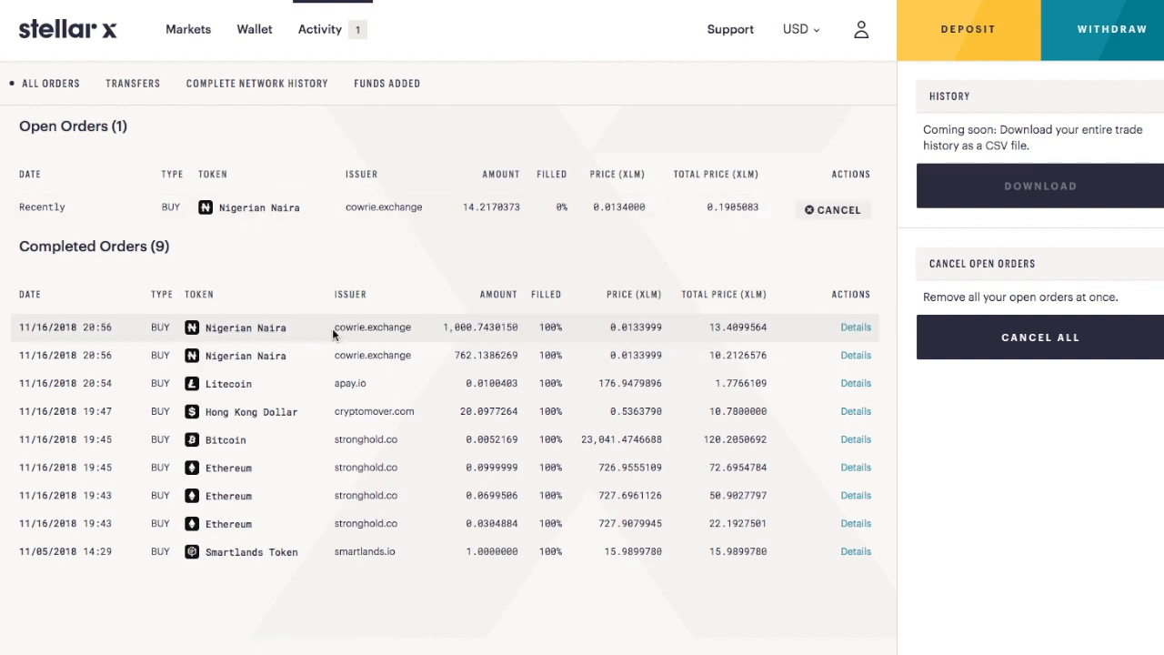
double_click(371, 327)
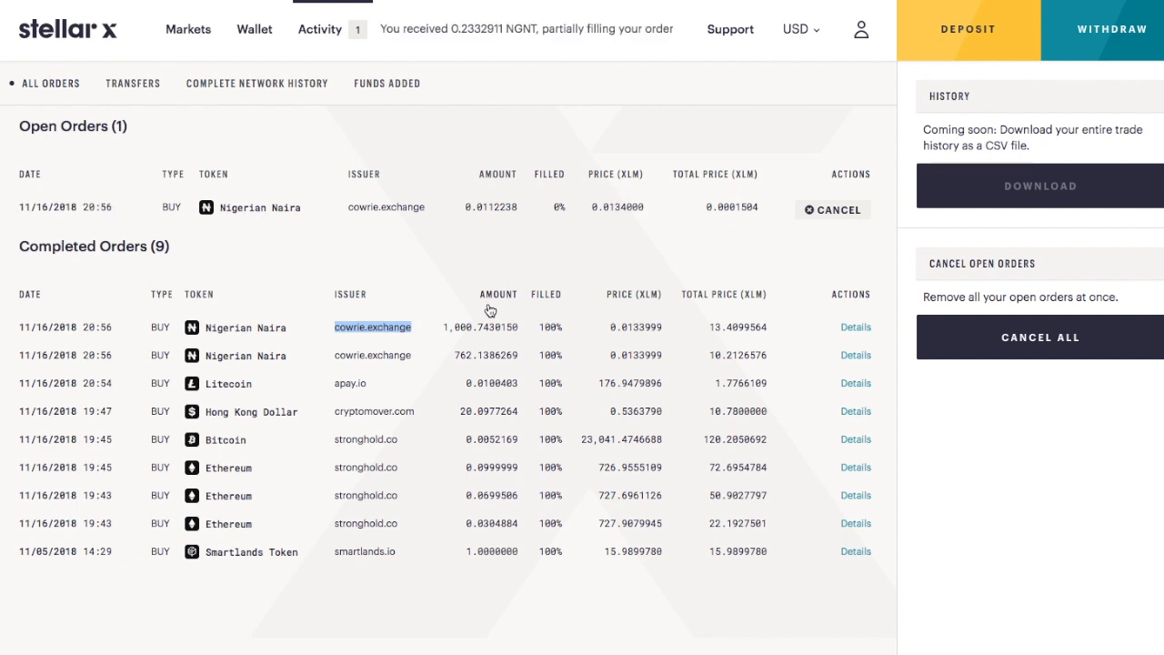
mouse_move(240, 390)
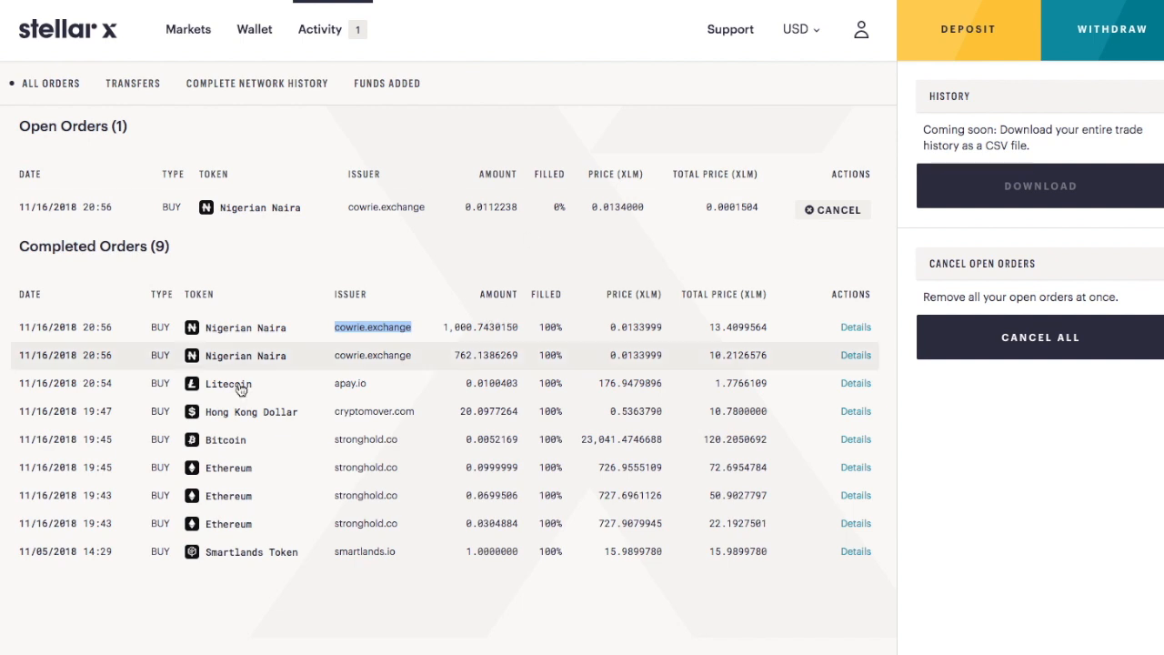
mouse_move(608, 358)
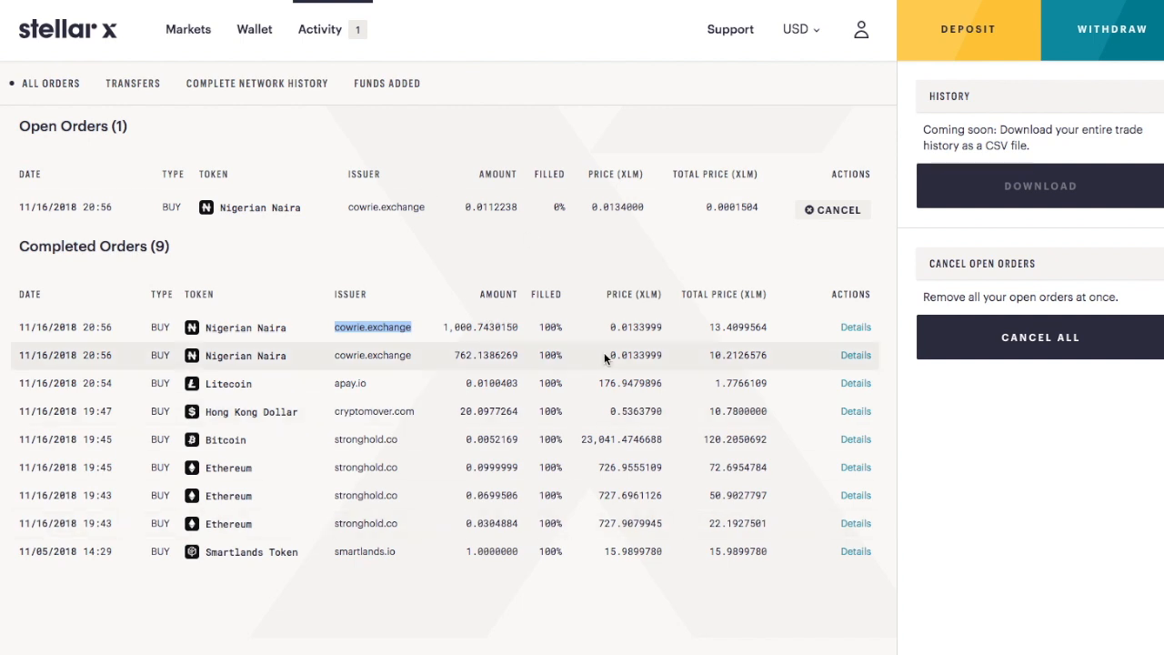
mouse_move(575, 171)
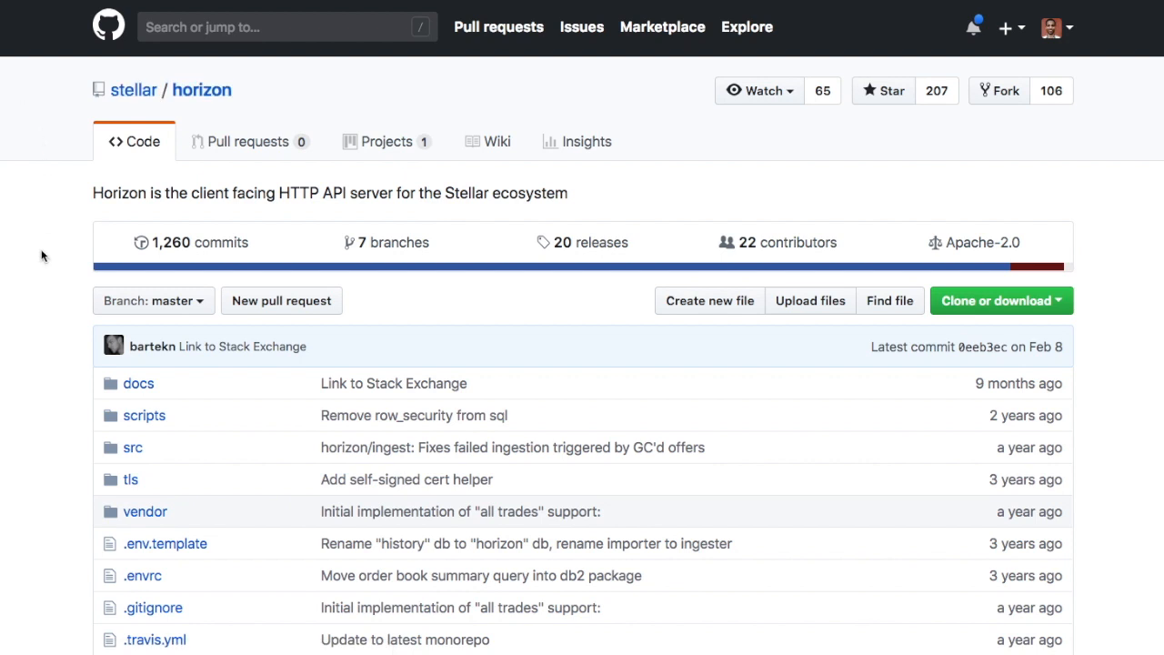
- Scroll the stellar/horizon README noting the move to the go monorepo, then back up
scroll(down, 3)
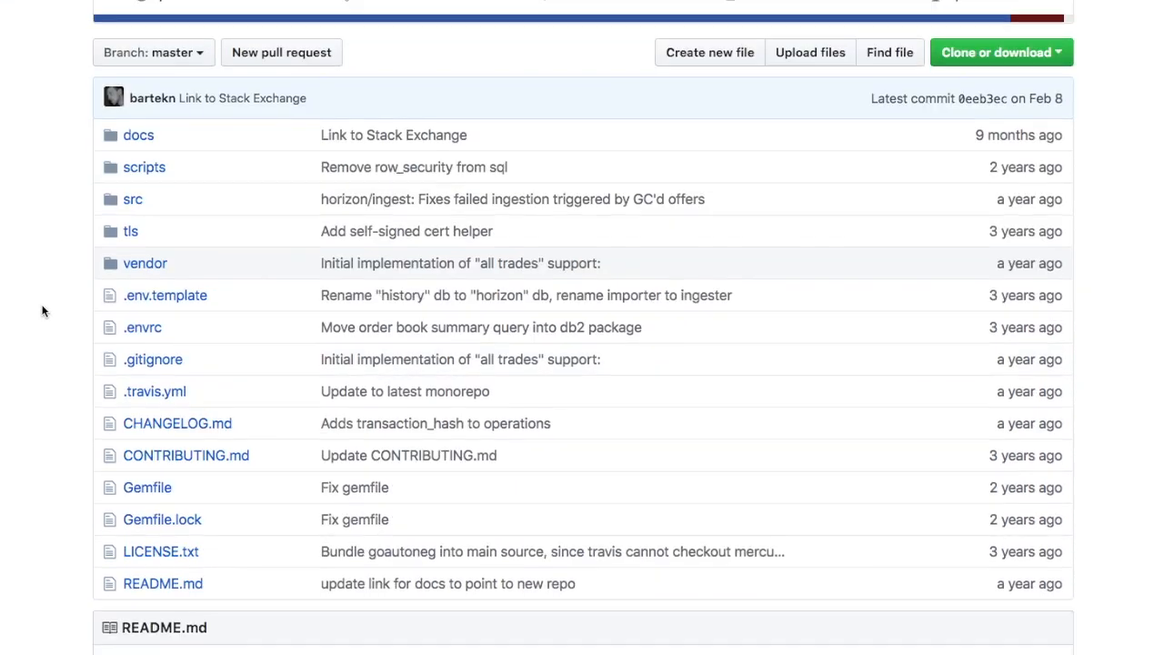
scroll(down, 3)
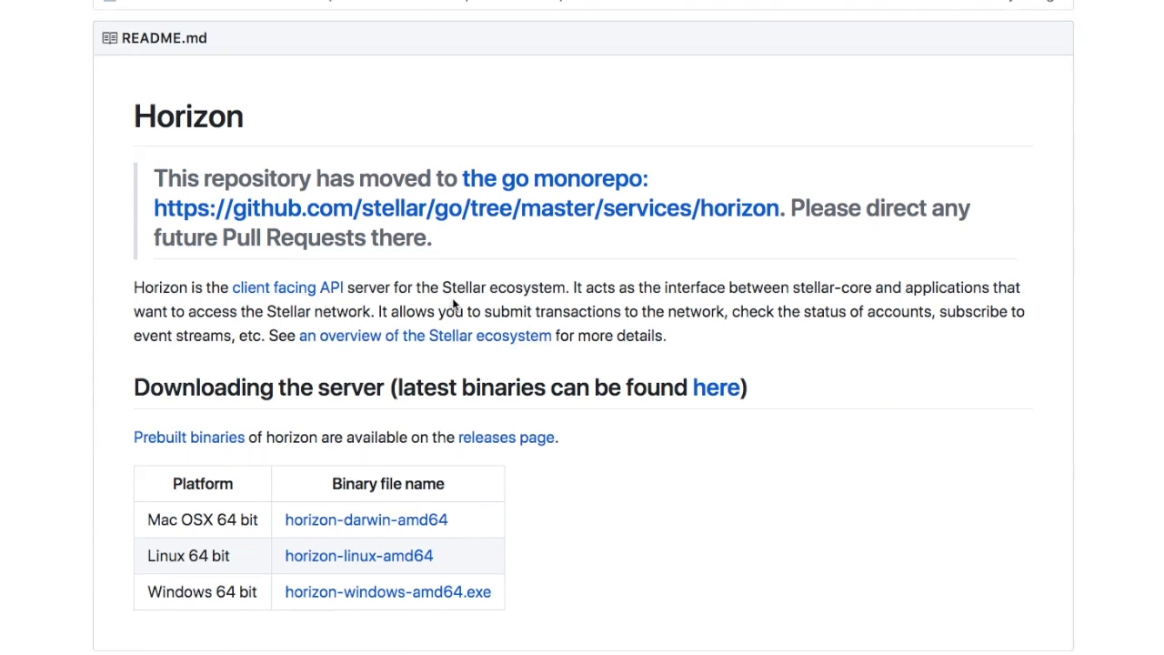
mouse_move(423, 335)
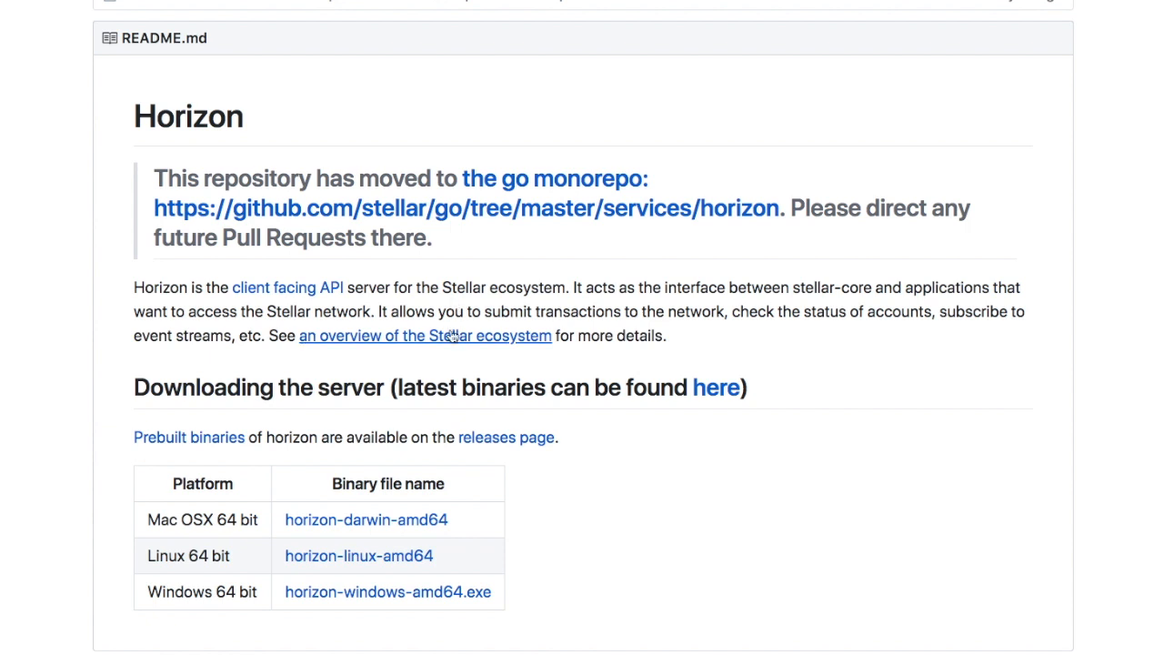
scroll(up, 3)
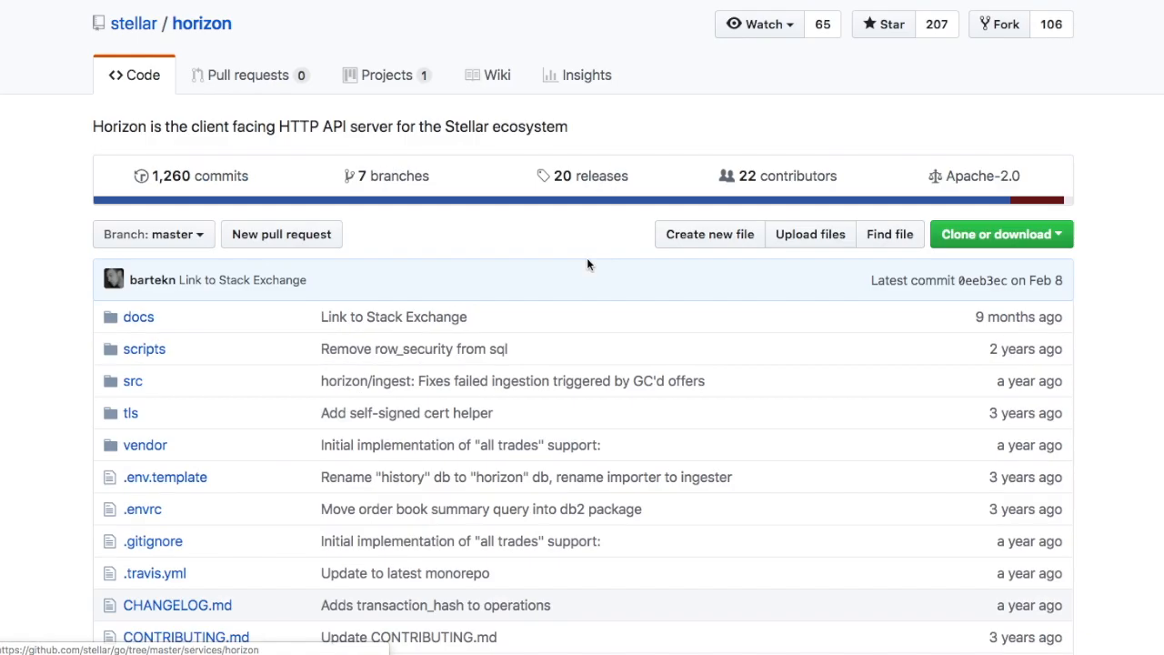
scroll(up, 3)
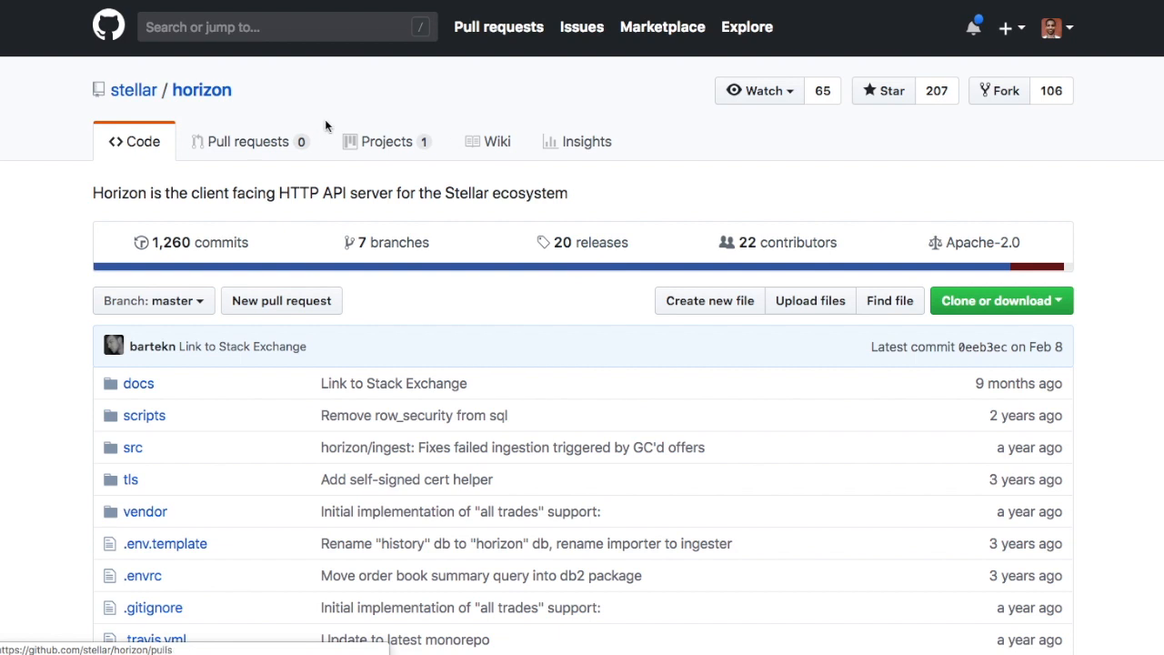
mouse_move(708, 180)
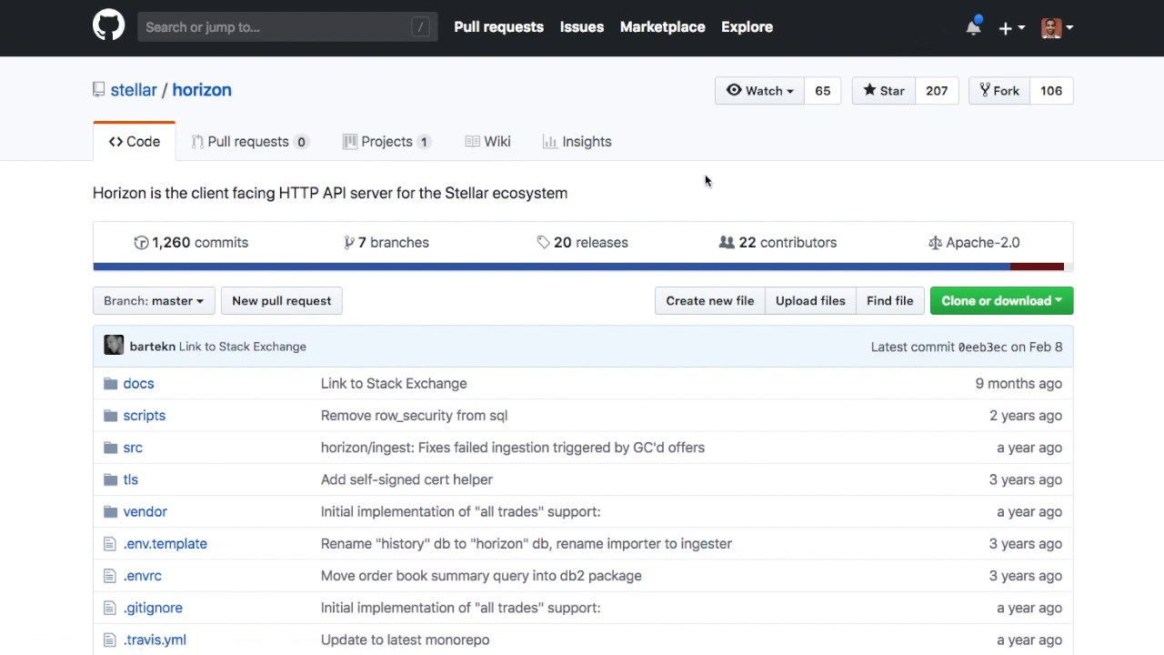
- From the stellar organization profile, read the stellar-core README on the Stellar Consensus Protocol
click(133, 89)
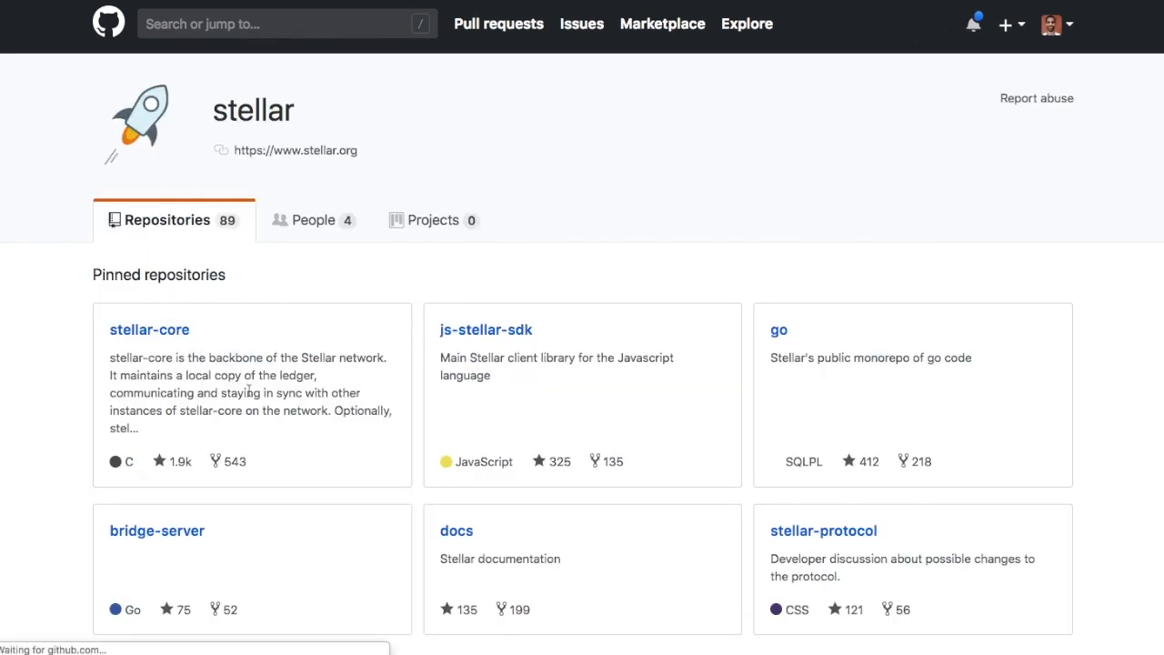
click(150, 329)
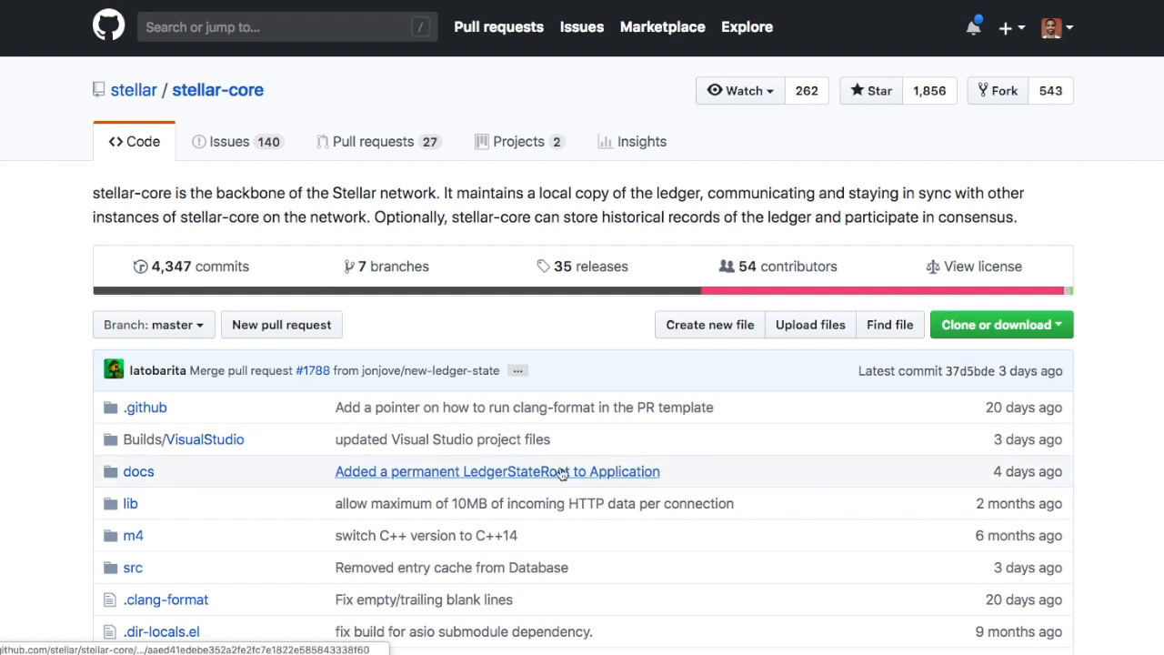
mouse_move(571, 458)
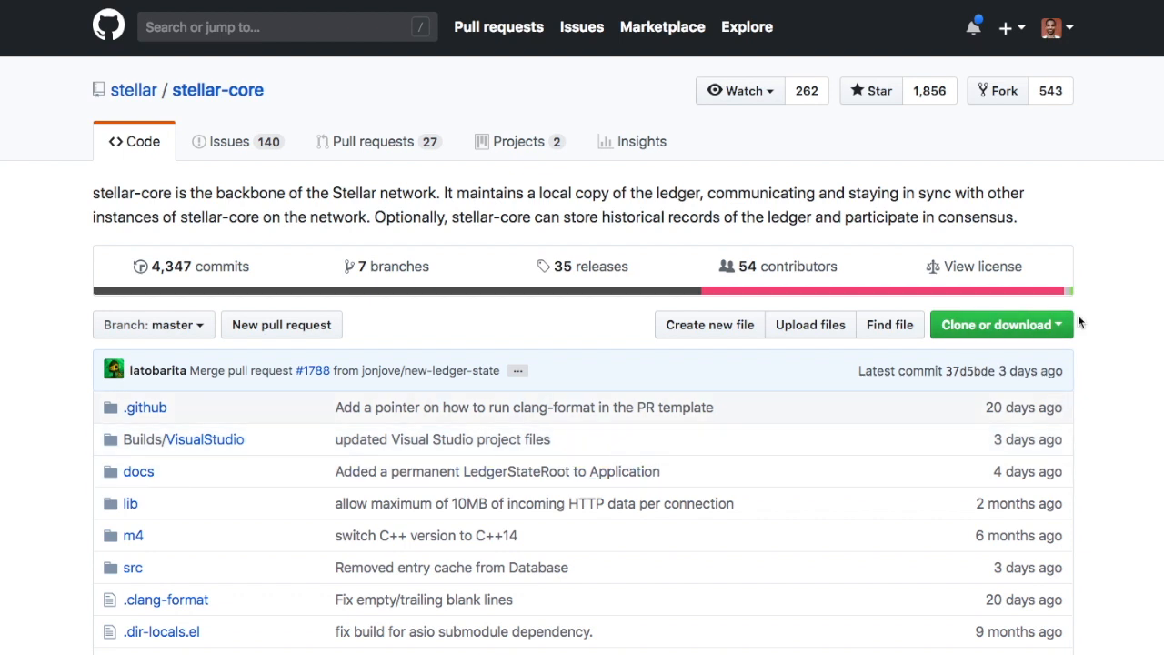
mouse_move(1088, 355)
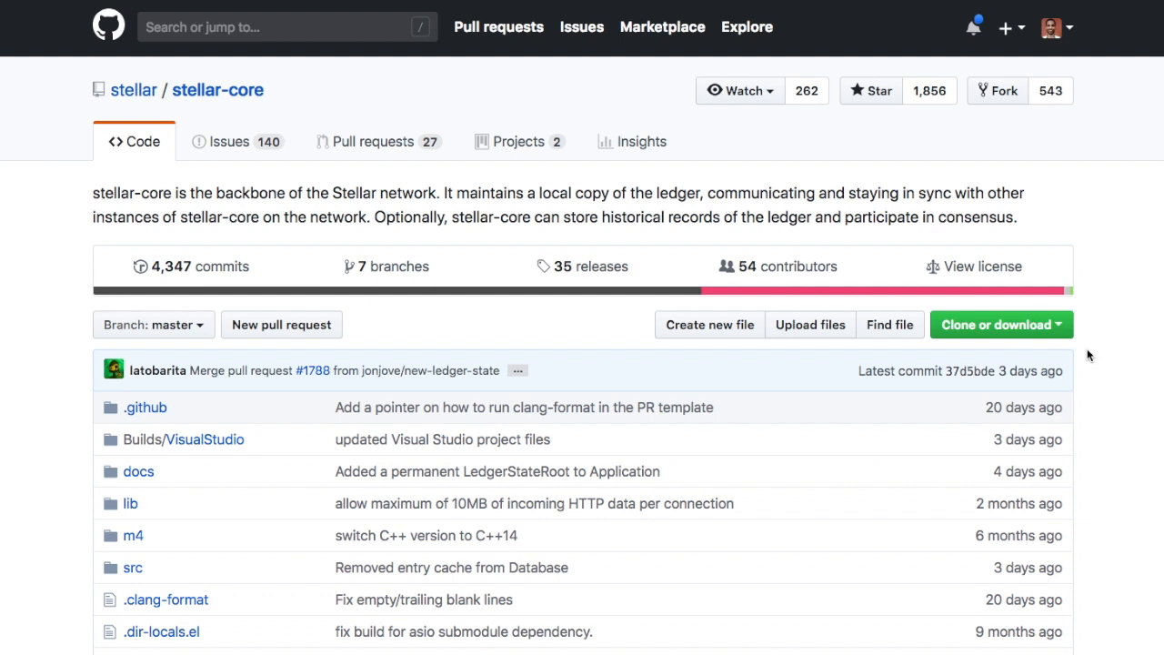
scroll(down, 3)
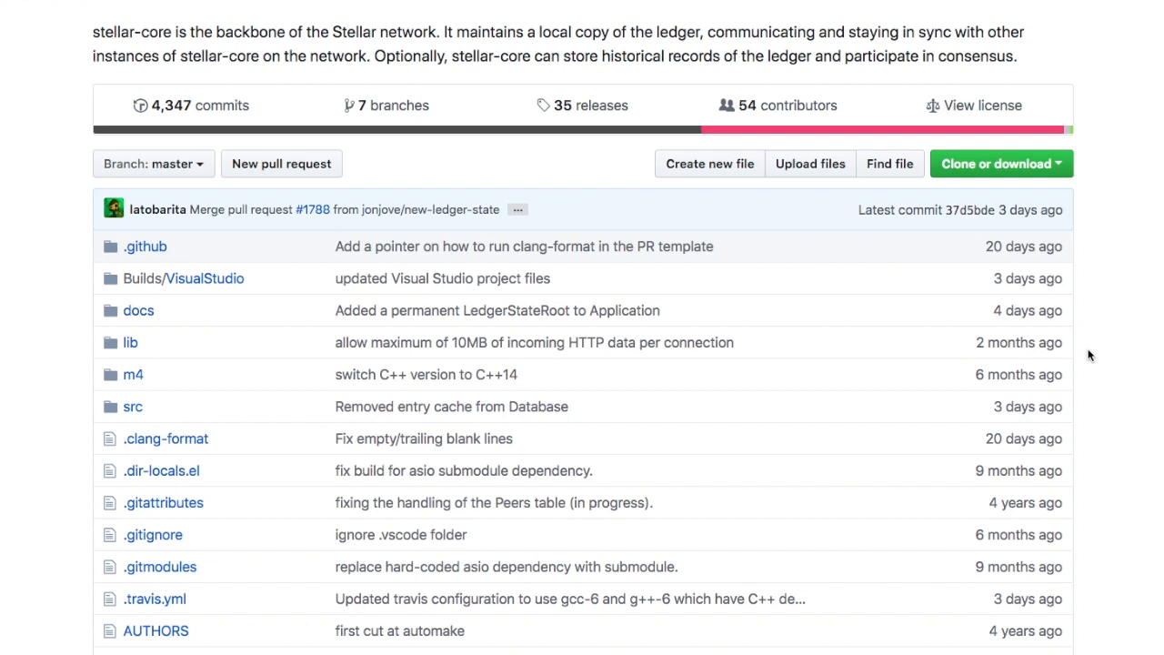
scroll(down, 3)
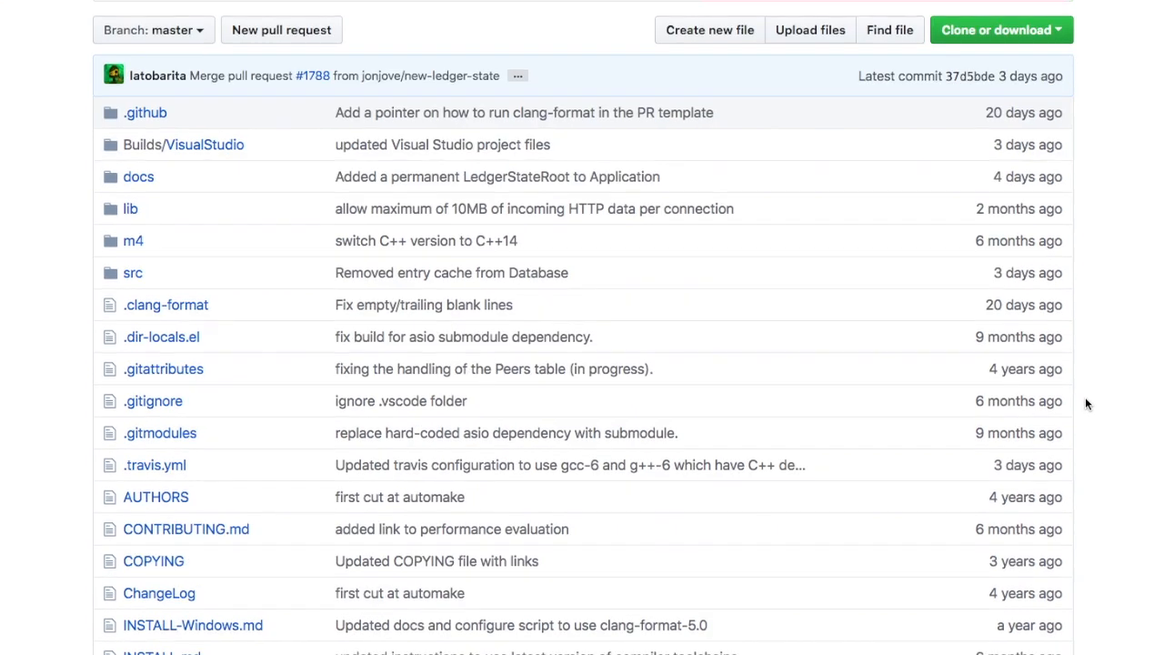
scroll(down, 3)
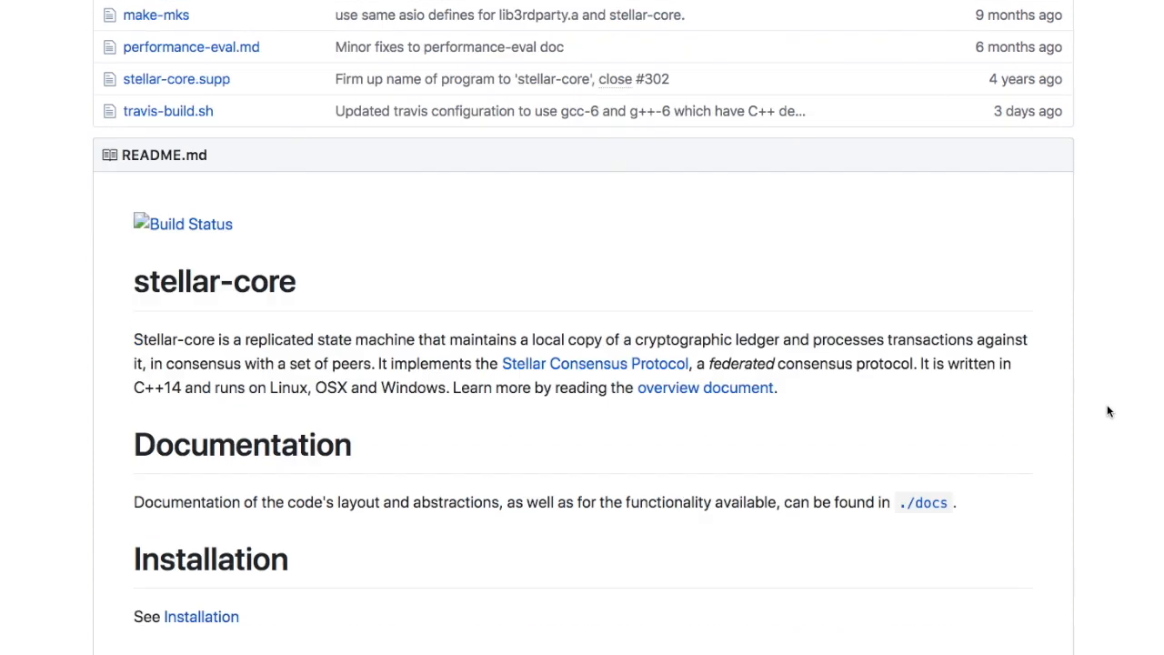
scroll(down, 3)
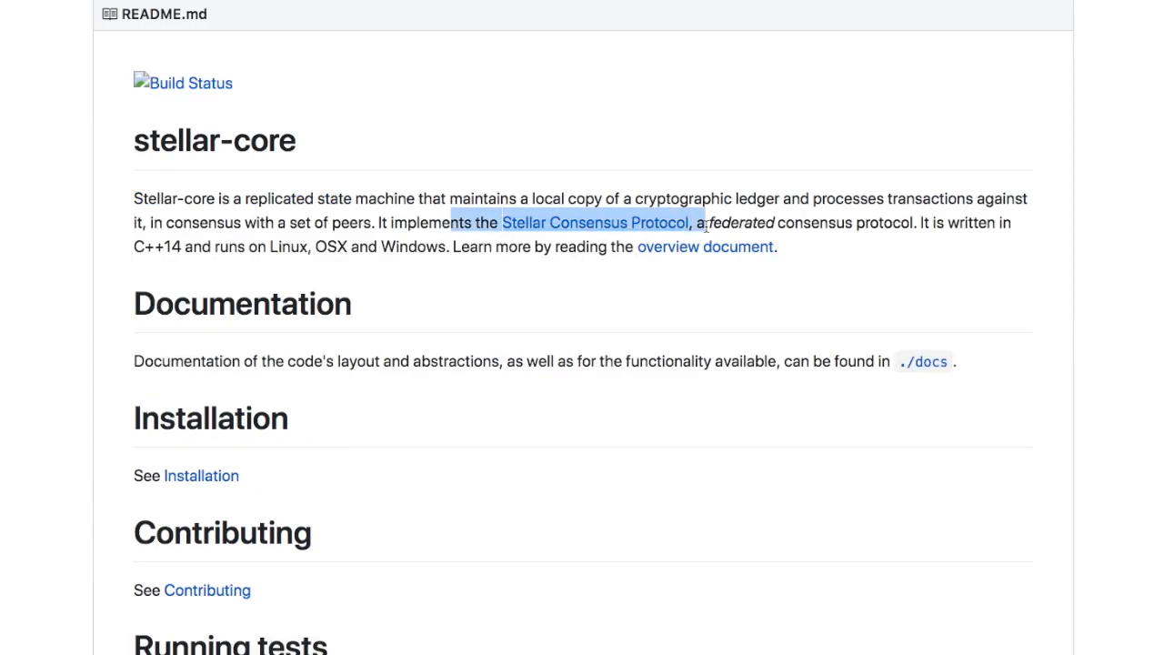
mouse_move(873, 269)
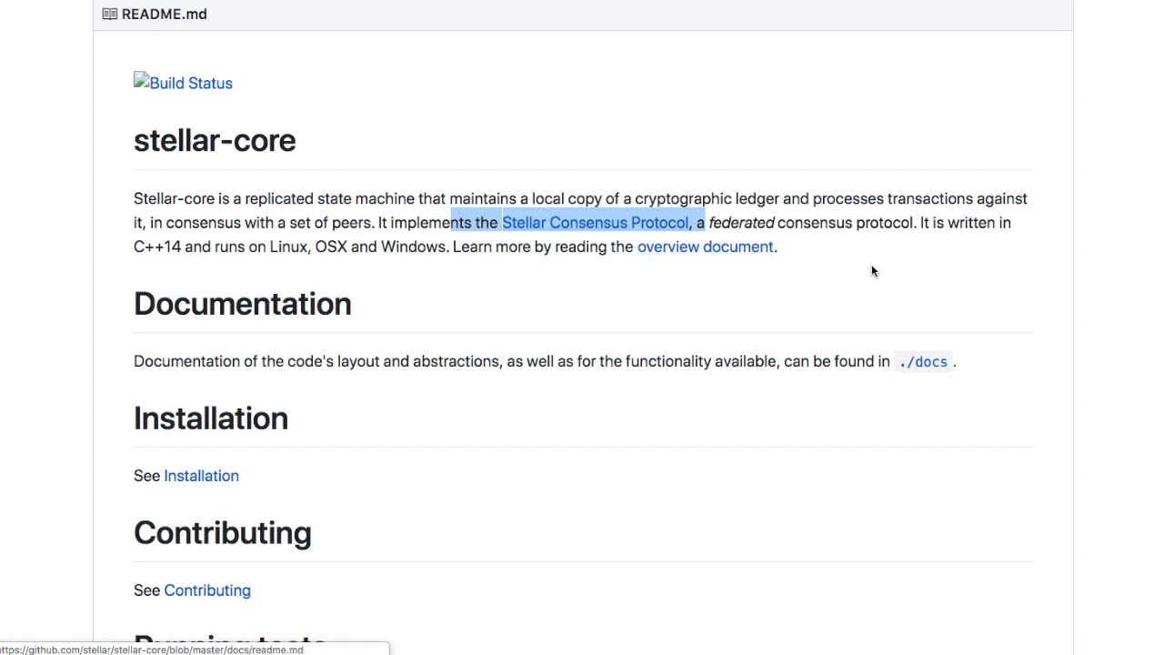
mouse_move(944, 280)
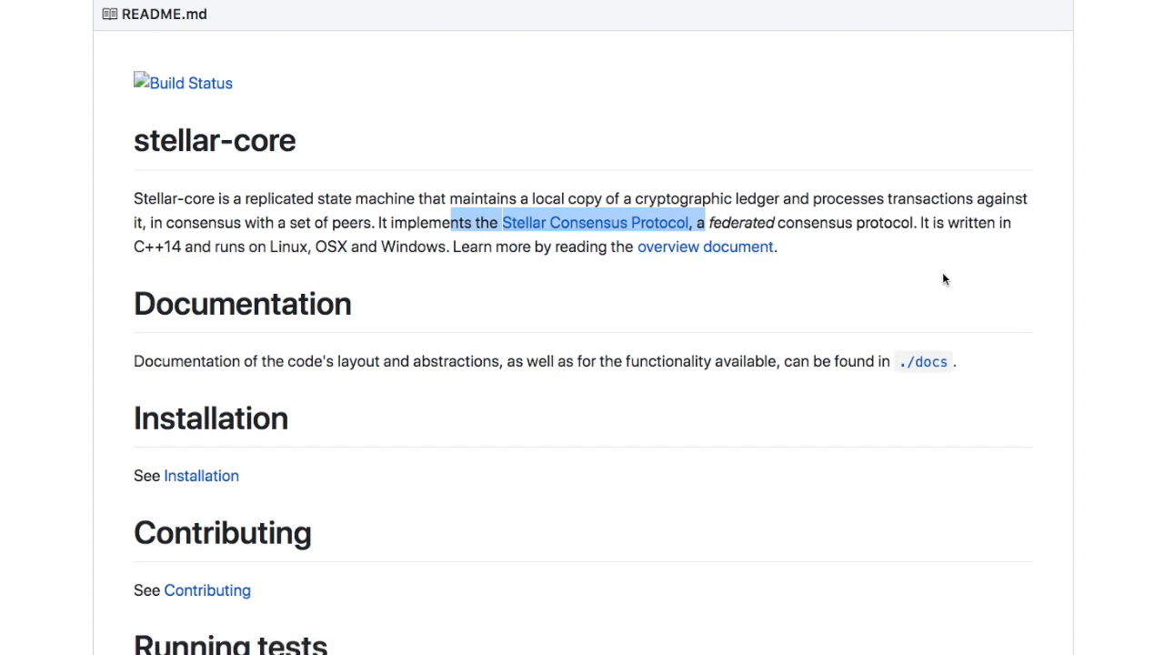
mouse_move(816, 218)
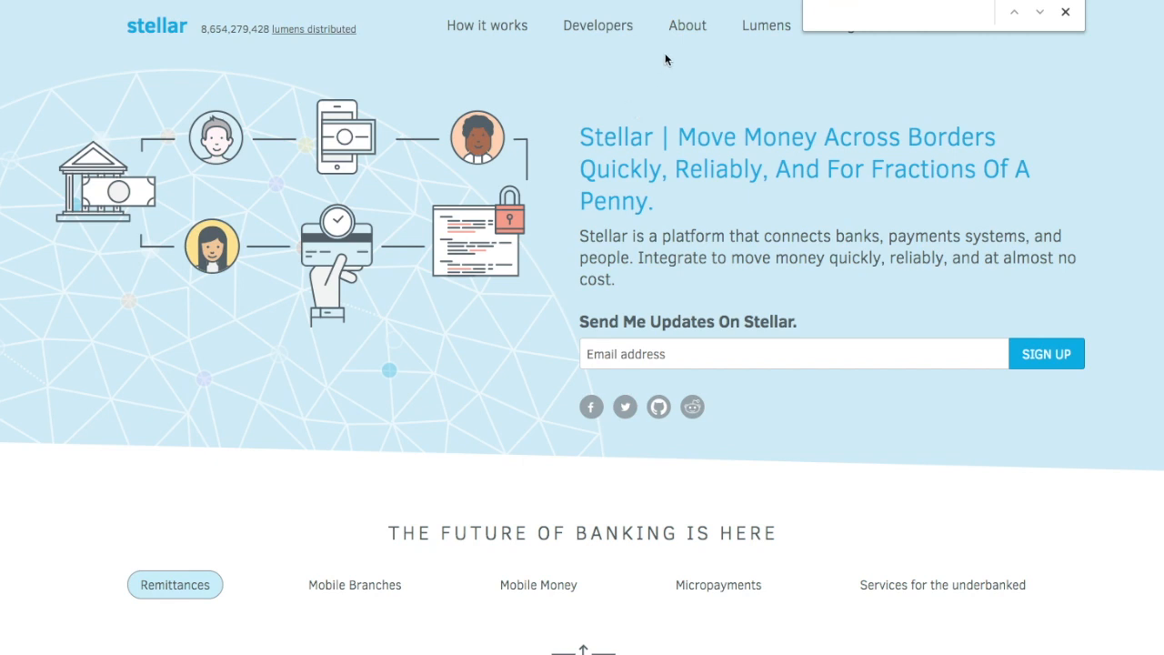
- Close the find bar to show the Stellar homepage about moving money across borders
click(1064, 11)
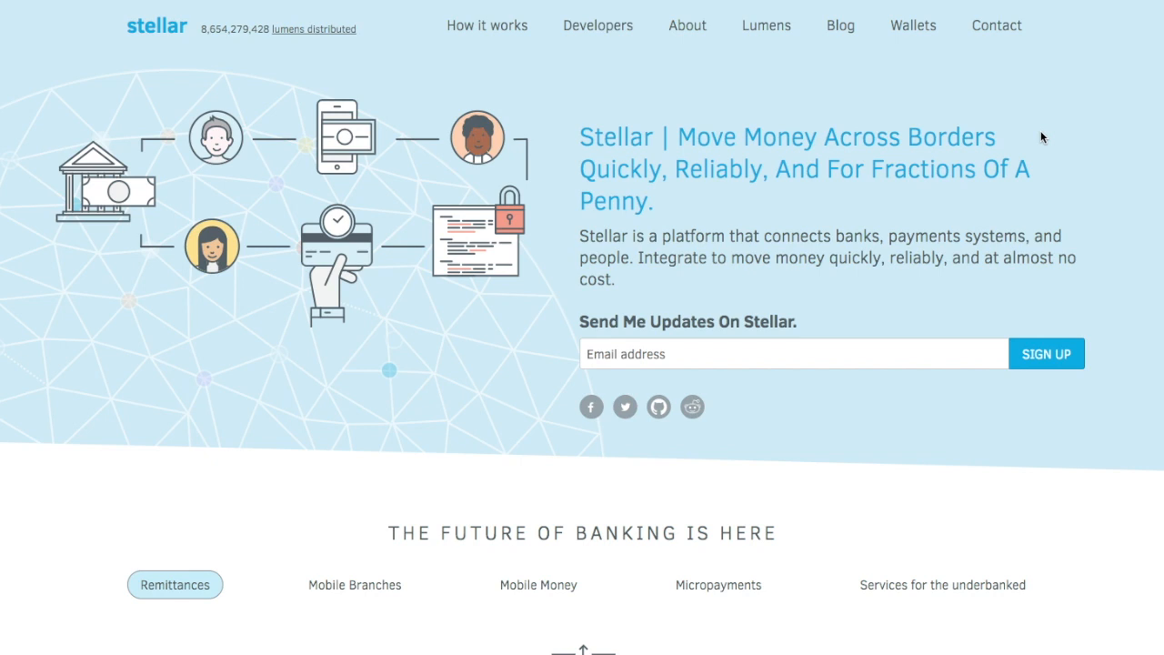
mouse_move(954, 313)
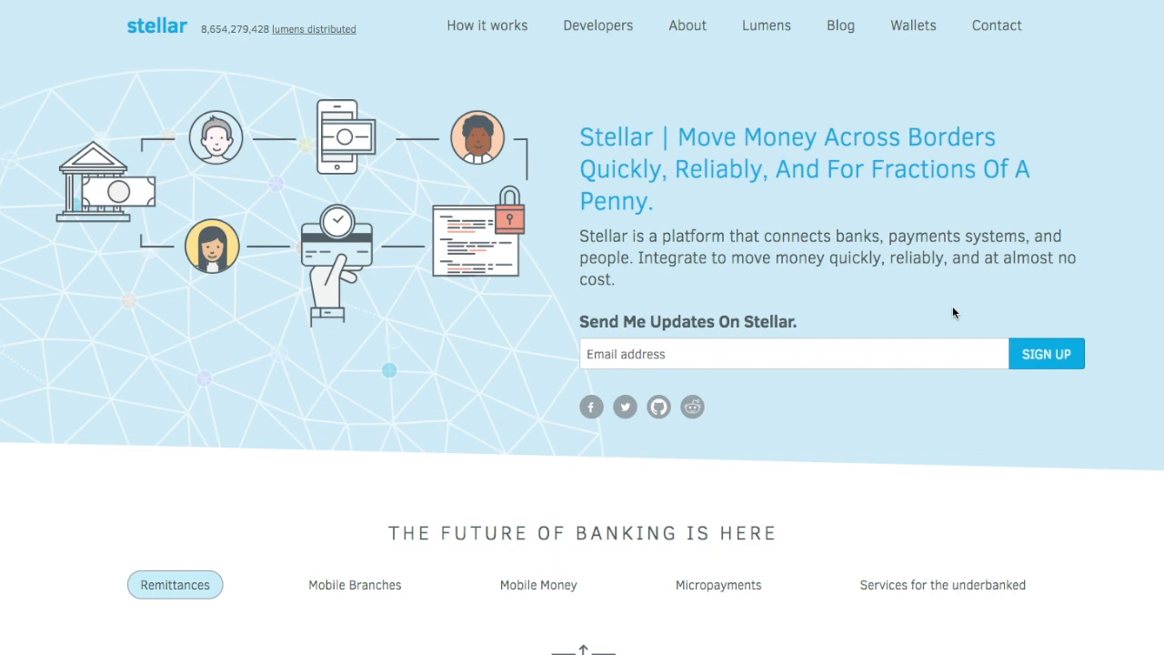
mouse_move(975, 320)
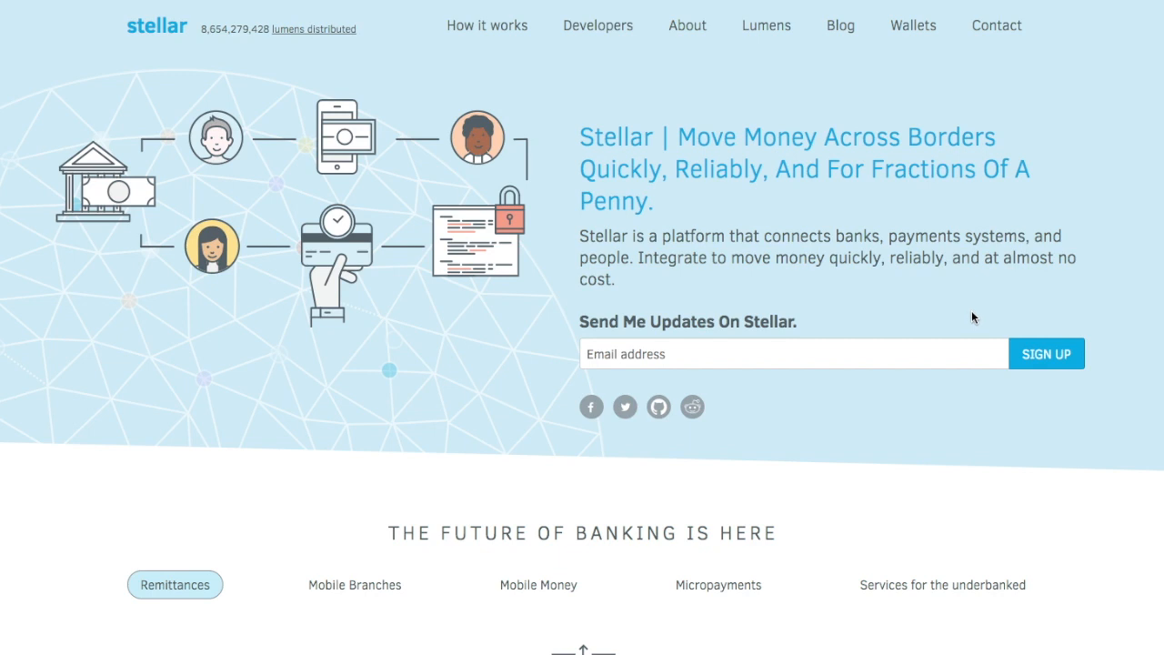
mouse_move(968, 331)
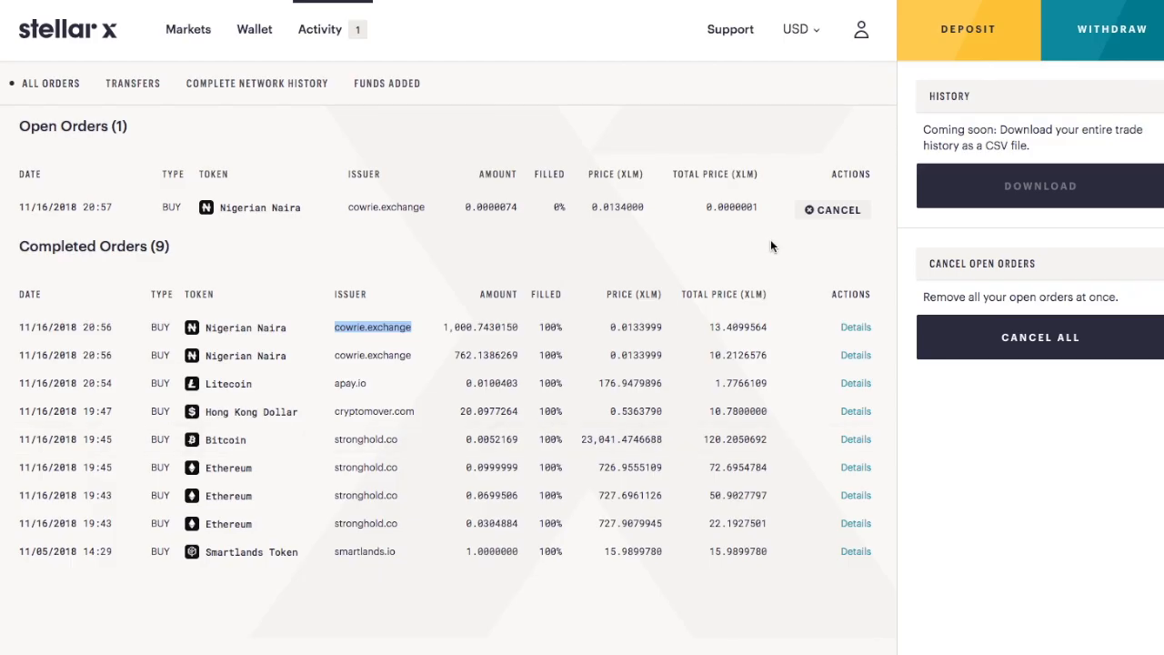
- From Markets > All Tokens, open the Chinese Yuan (XCN) market with its order book
click(187, 29)
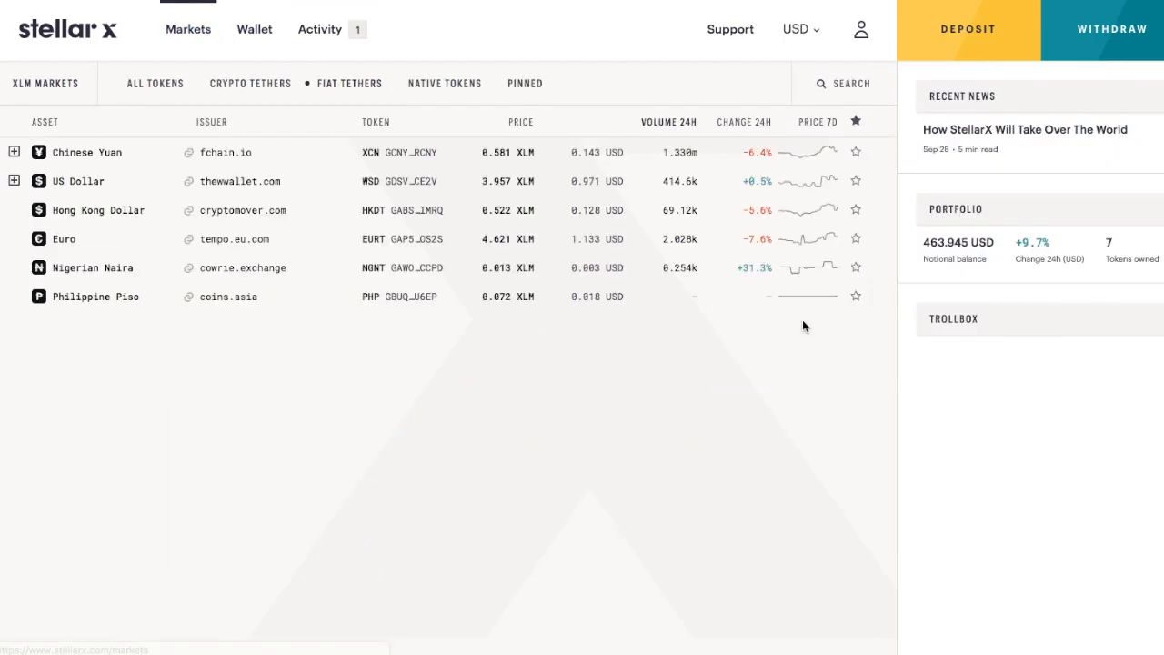
click(155, 84)
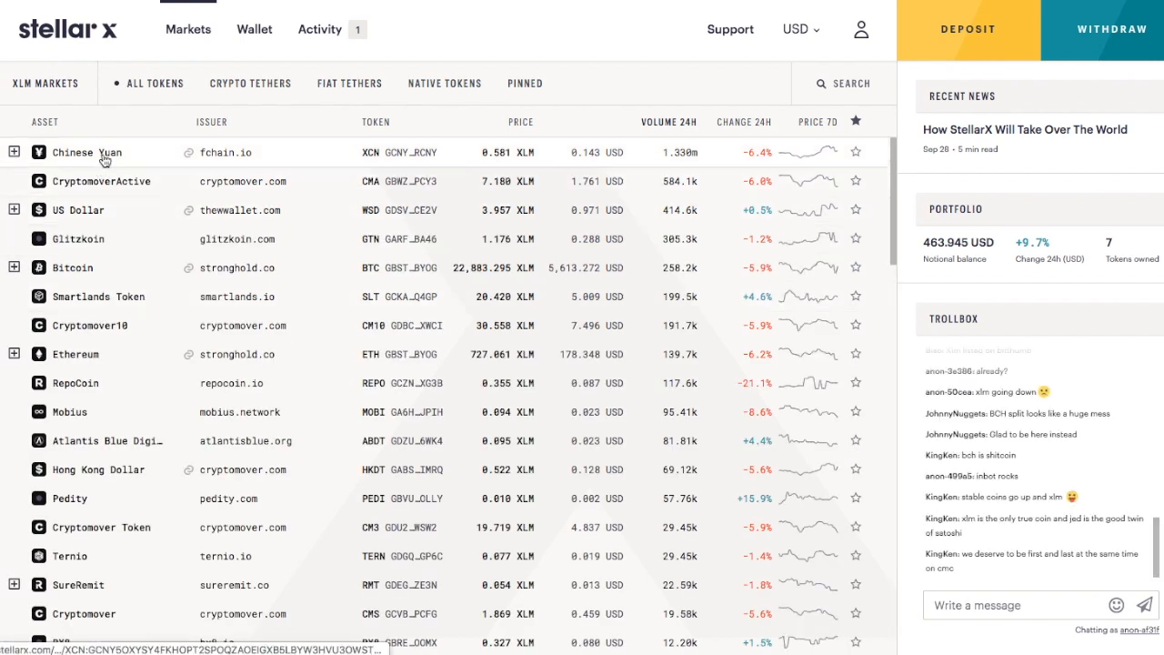
click(86, 153)
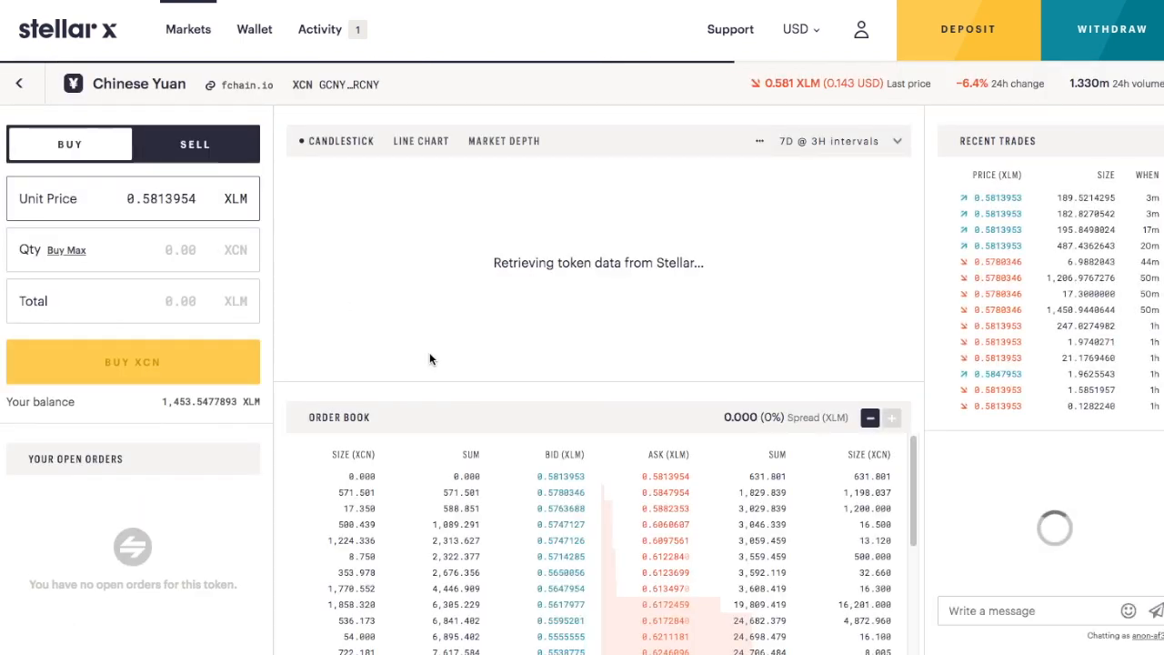